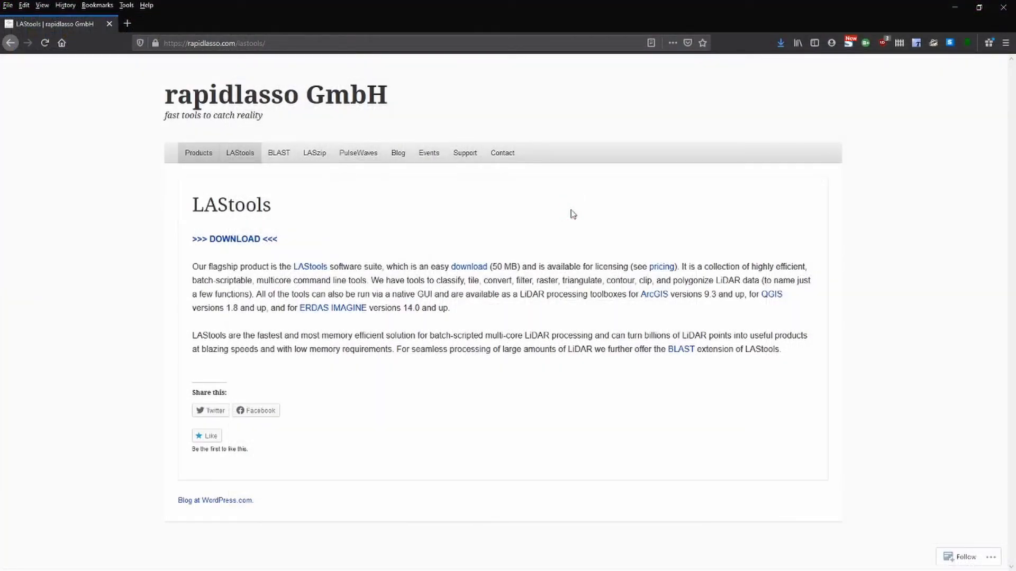
mouse_move(235, 239)
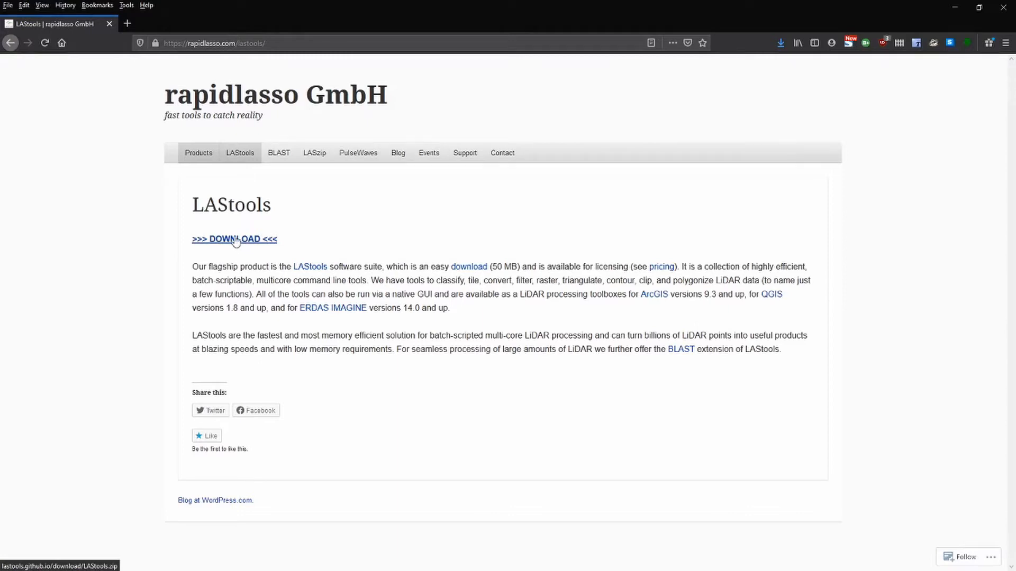
Download LAStools.zip from the rapidlasso LAStools page
left_click(234, 239)
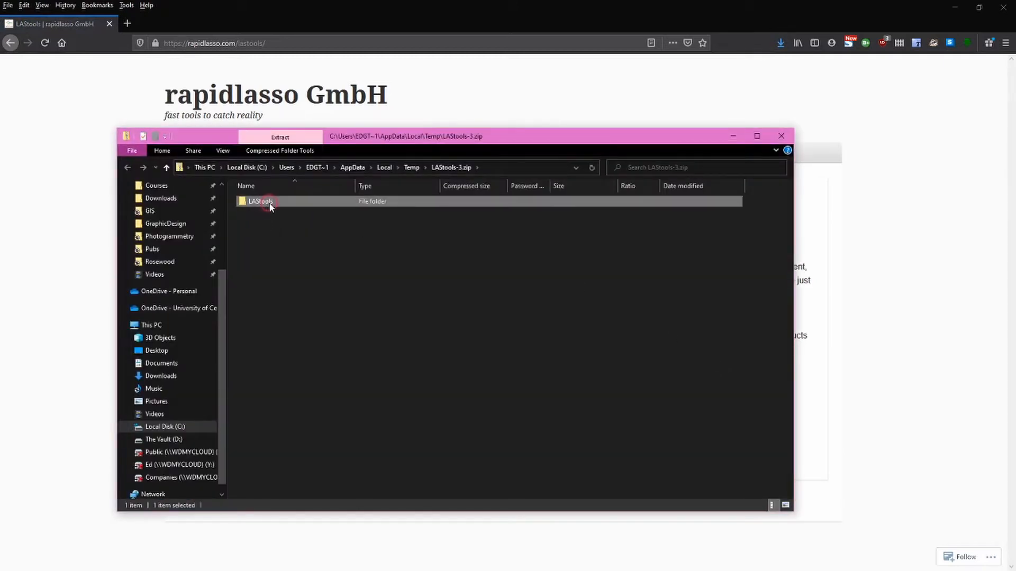
mouse_move(292, 257)
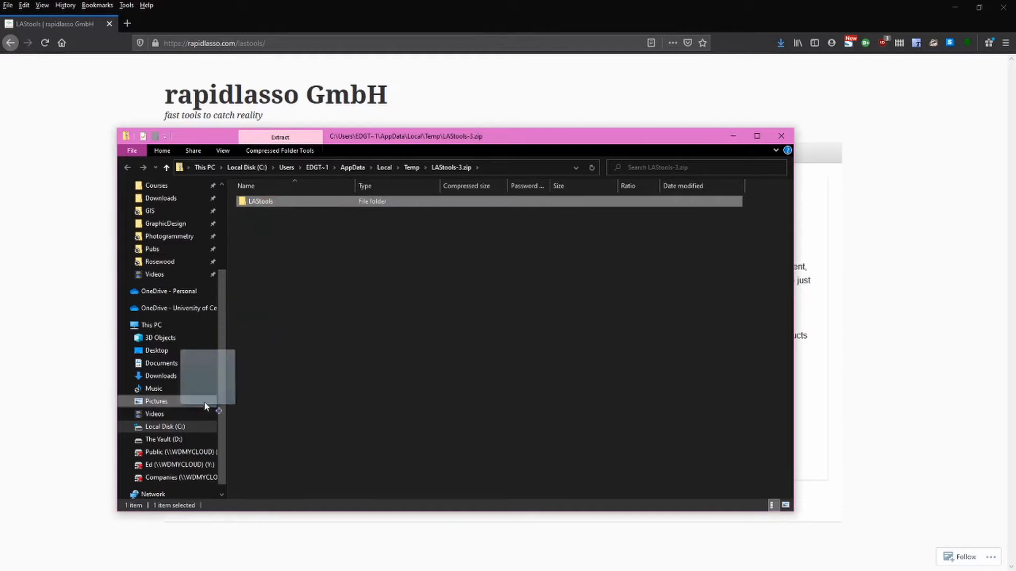
Open C:\ and confirm the extracted LAStools folder sits at the drive root
scroll("down", 3)
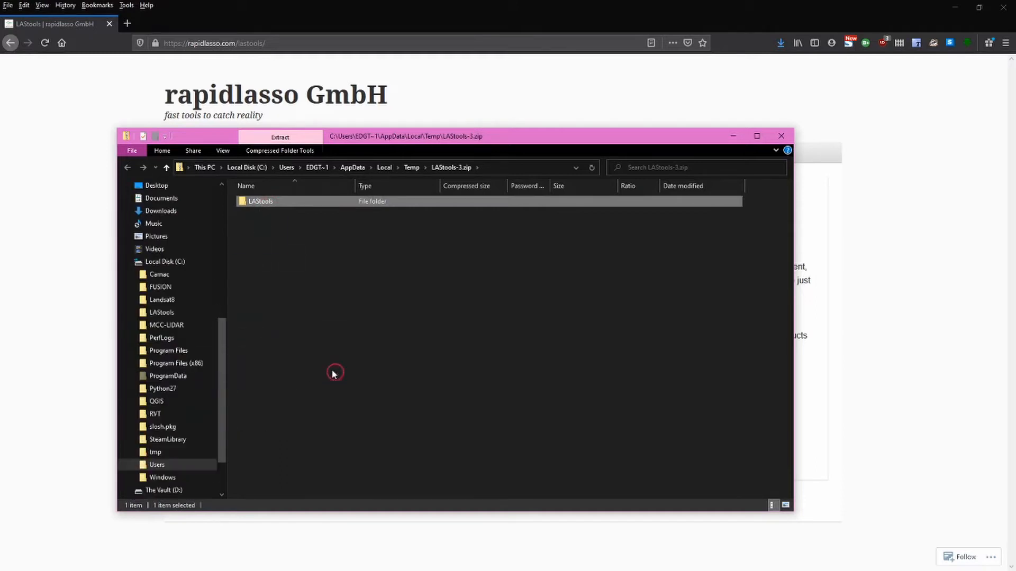
left_click(165, 261)
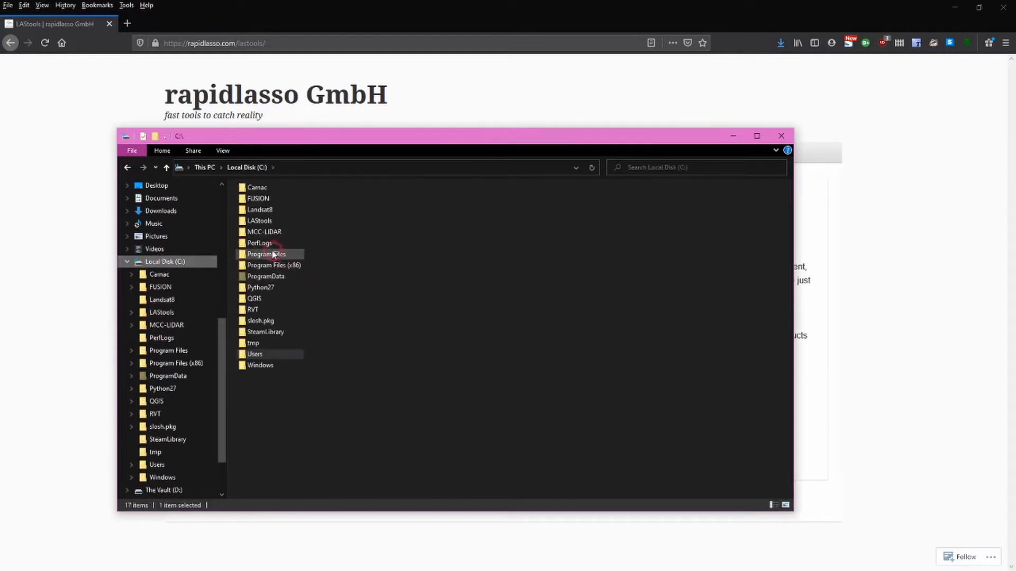
left_click(259, 220)
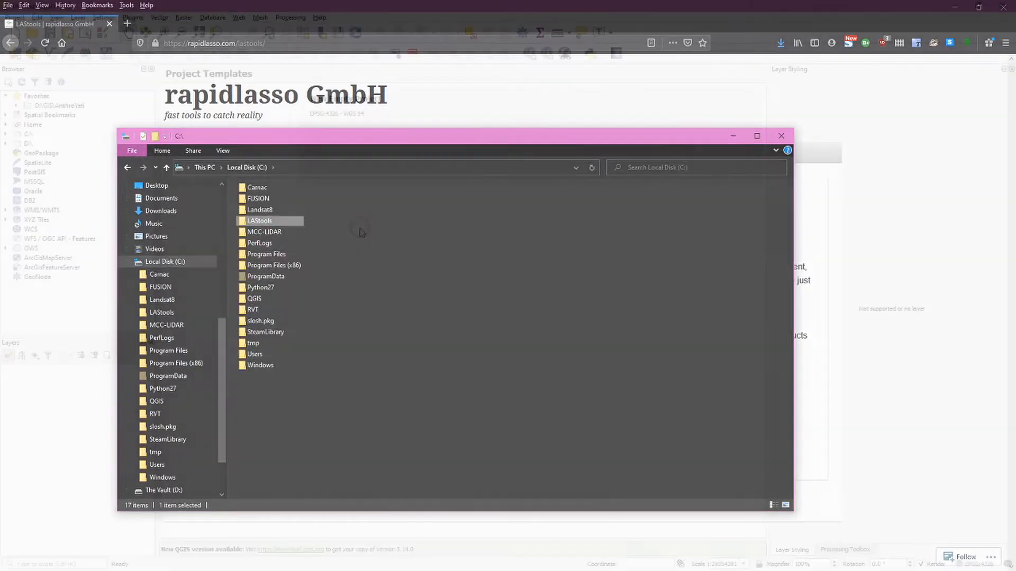
Install the LAStools plugin from the QGIS plugin manager, then close the manager
left_click(133, 17)
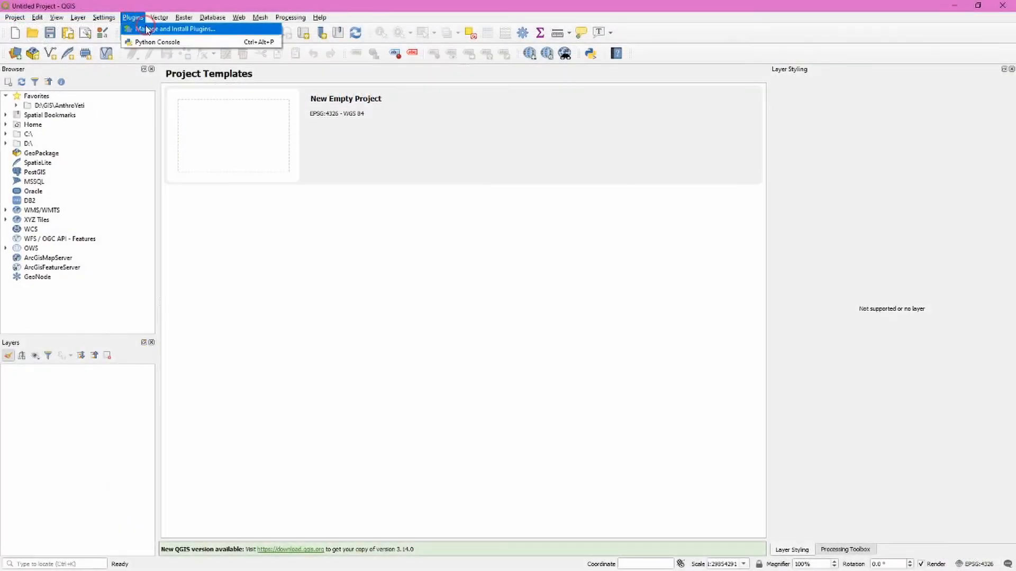
left_click(175, 29)
type("lastoo")
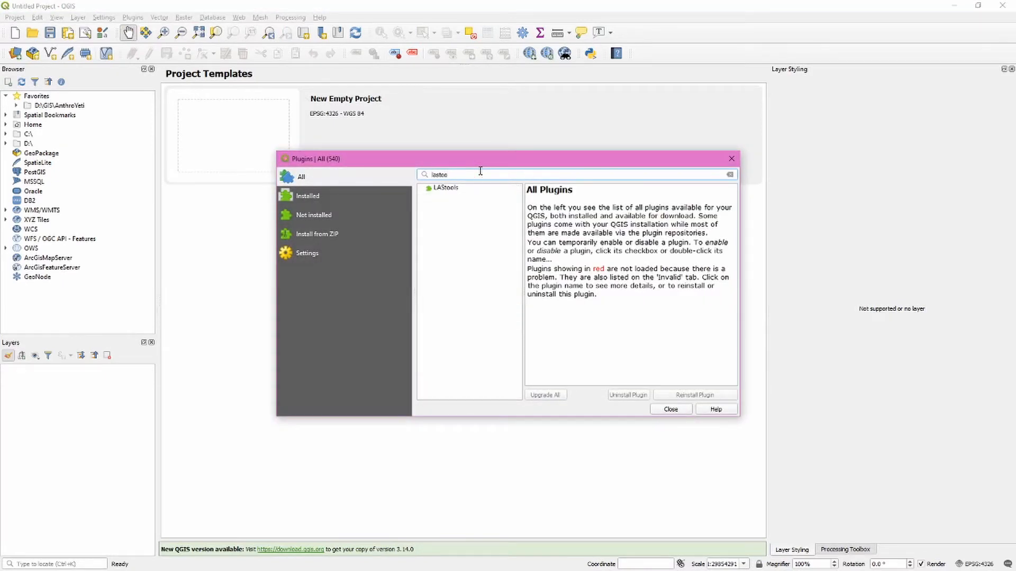
left_click(447, 188)
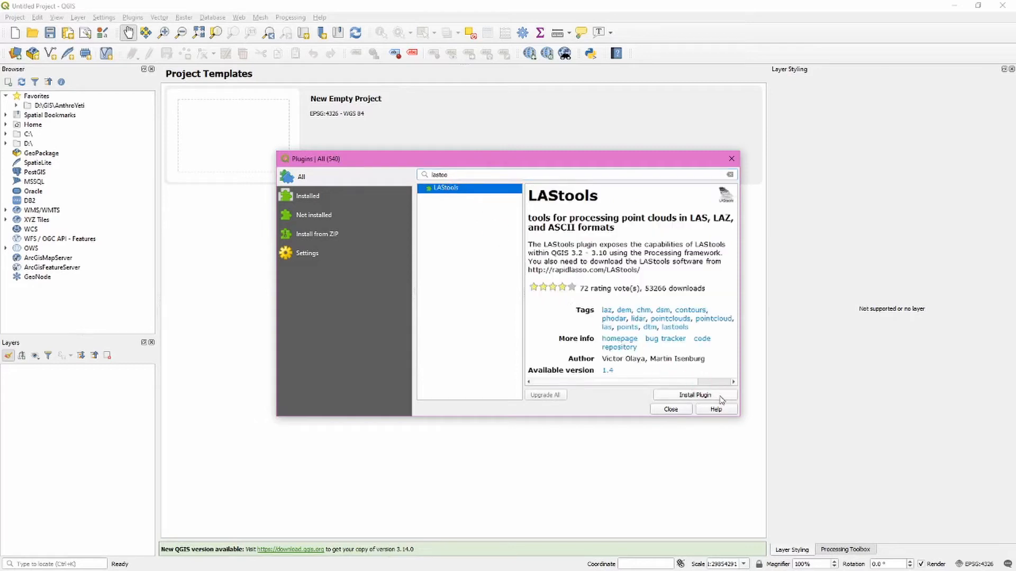
left_click(693, 395)
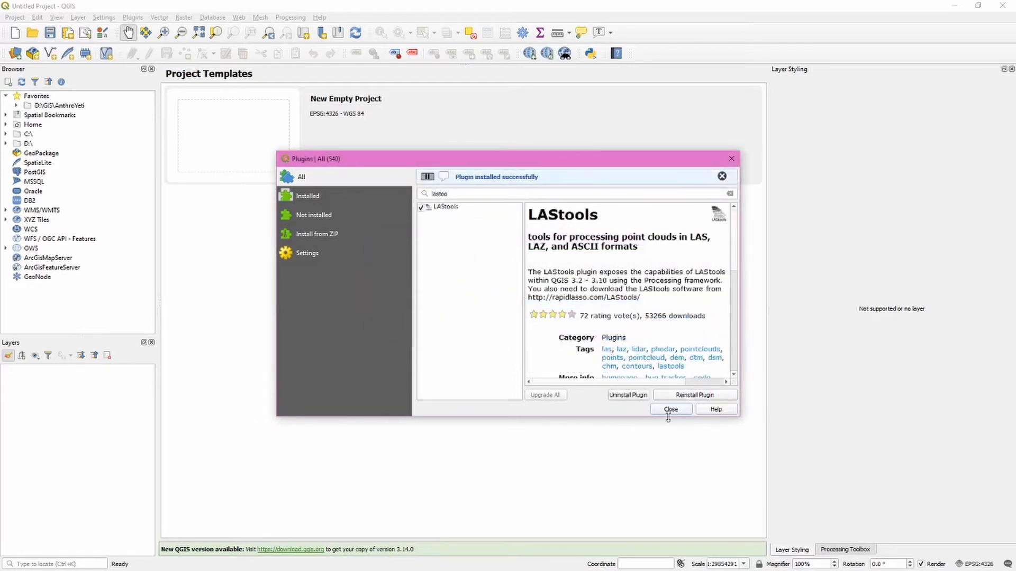
left_click(670, 409)
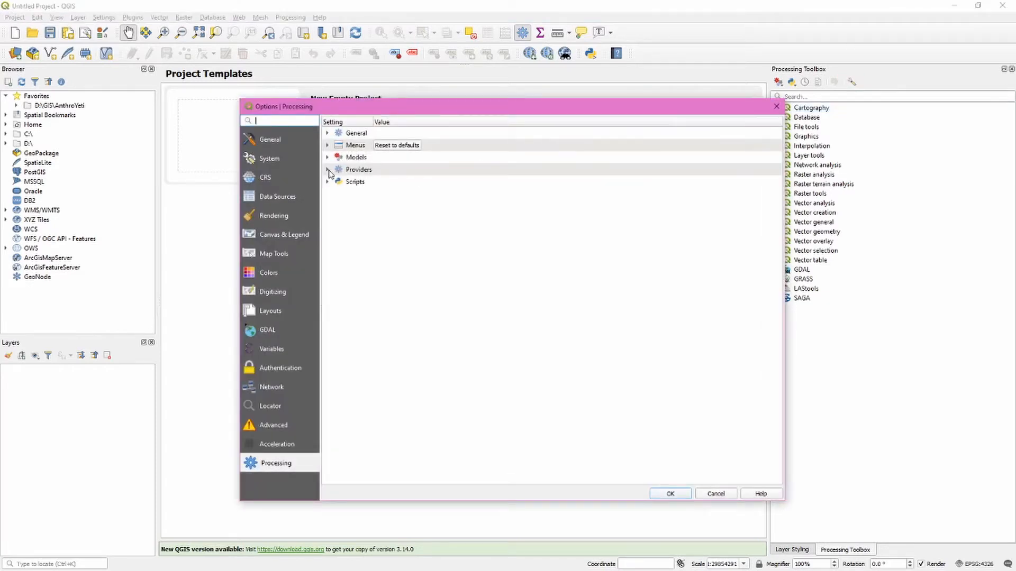
Set the LAStools provider folder to C:/LAStools in Processing Options and save
left_click(328, 169)
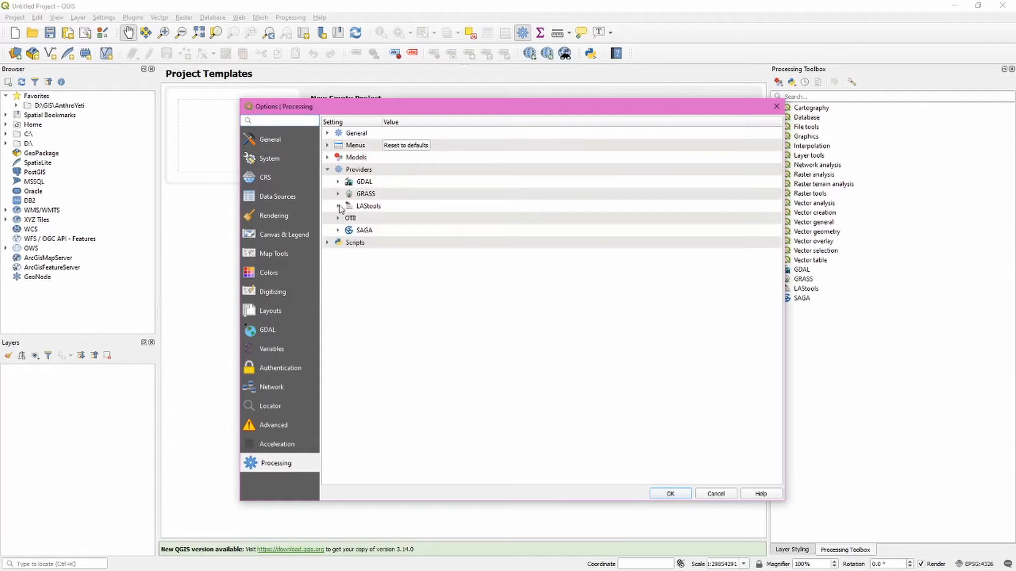
left_click(337, 206)
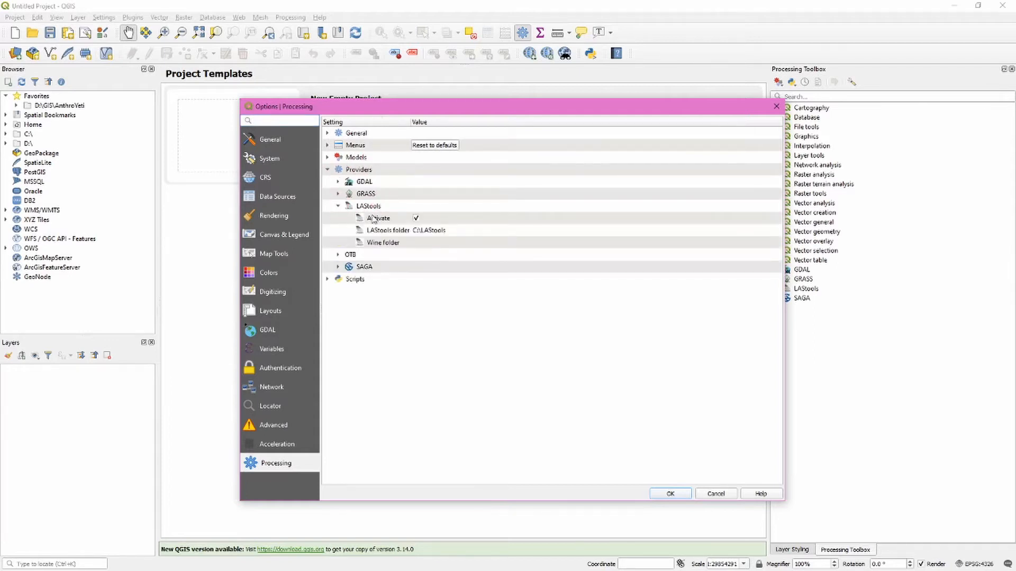
mouse_move(429, 234)
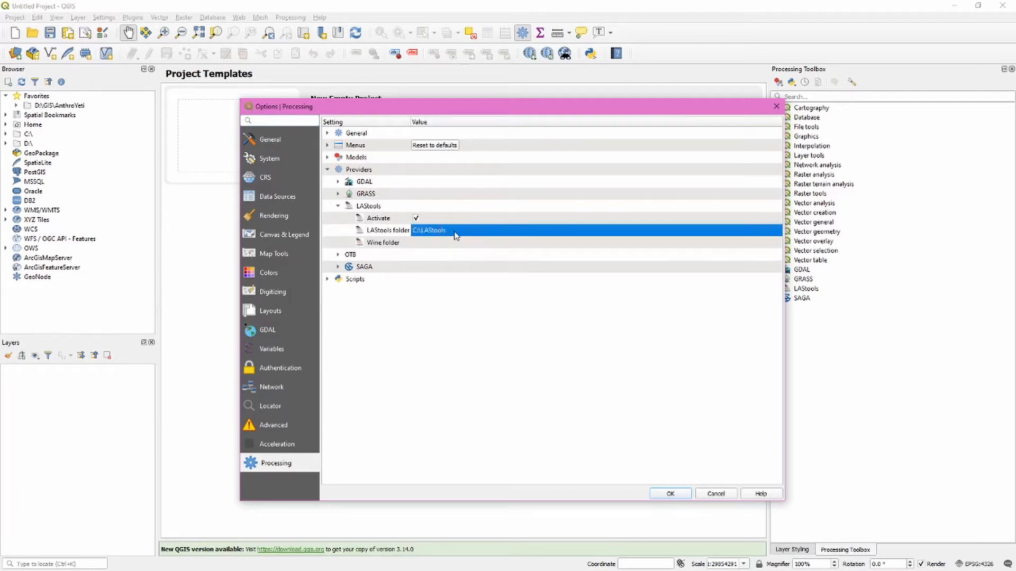
left_click(464, 230)
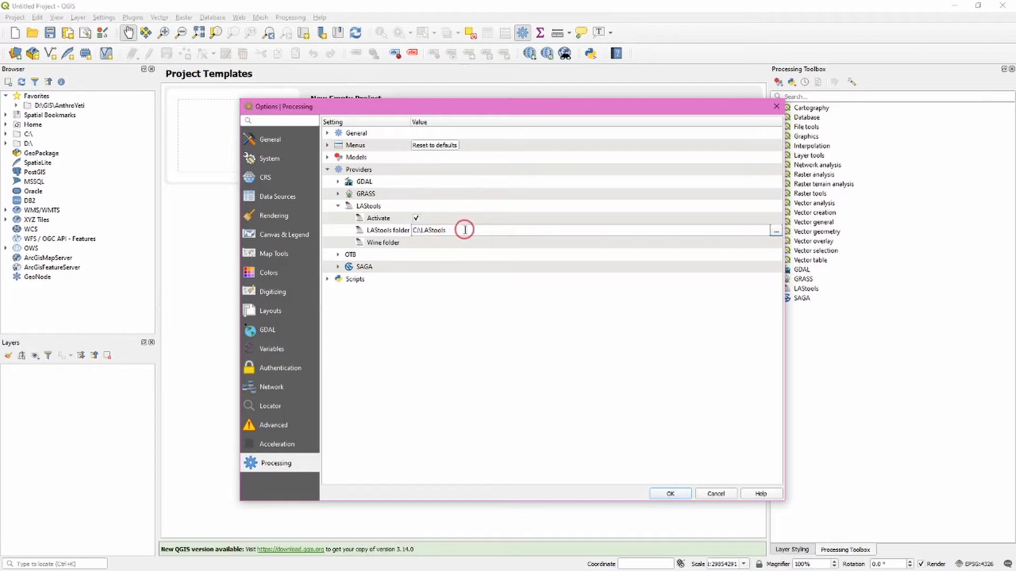
left_click(776, 230)
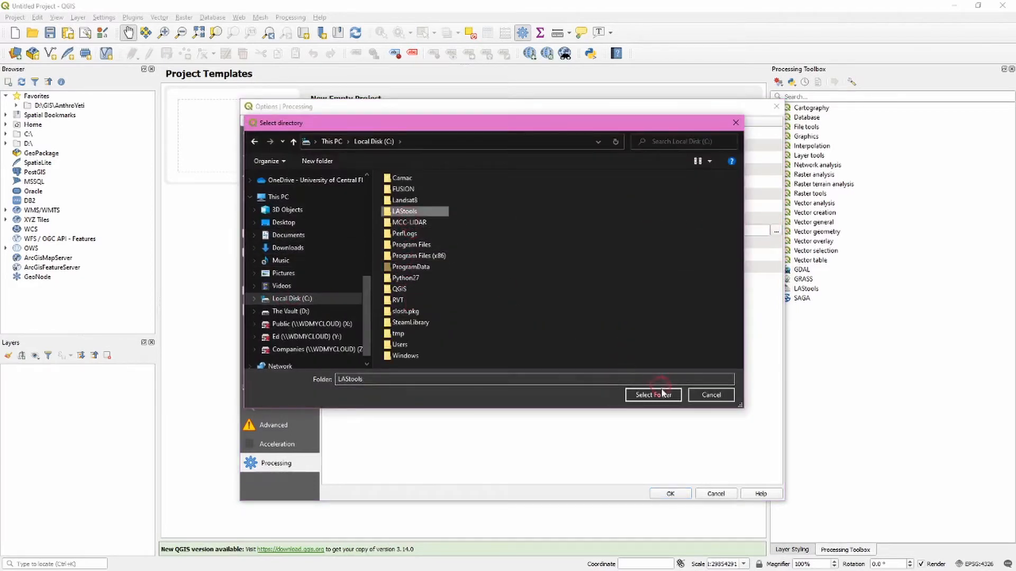
left_click(652, 395)
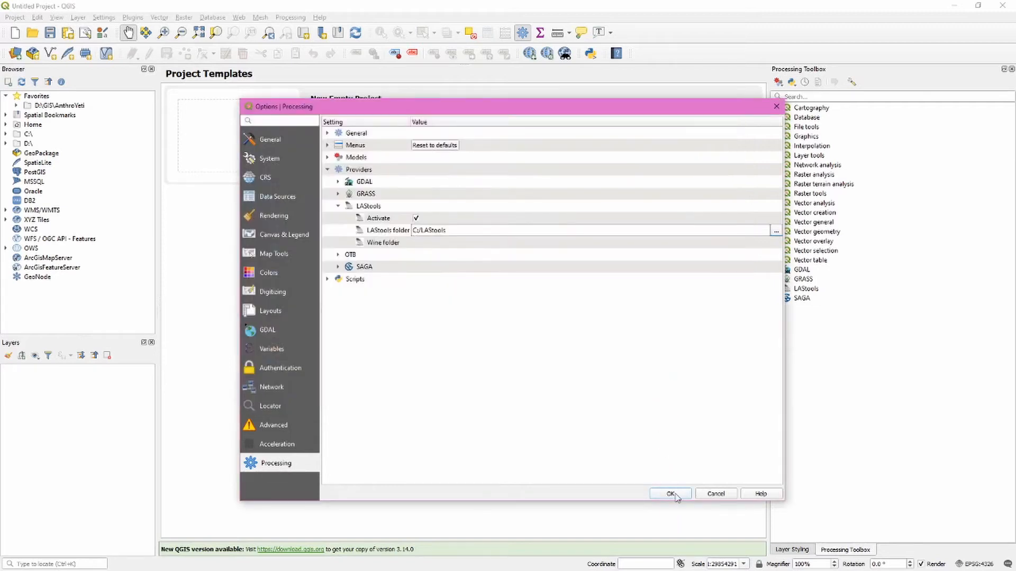
left_click(670, 494)
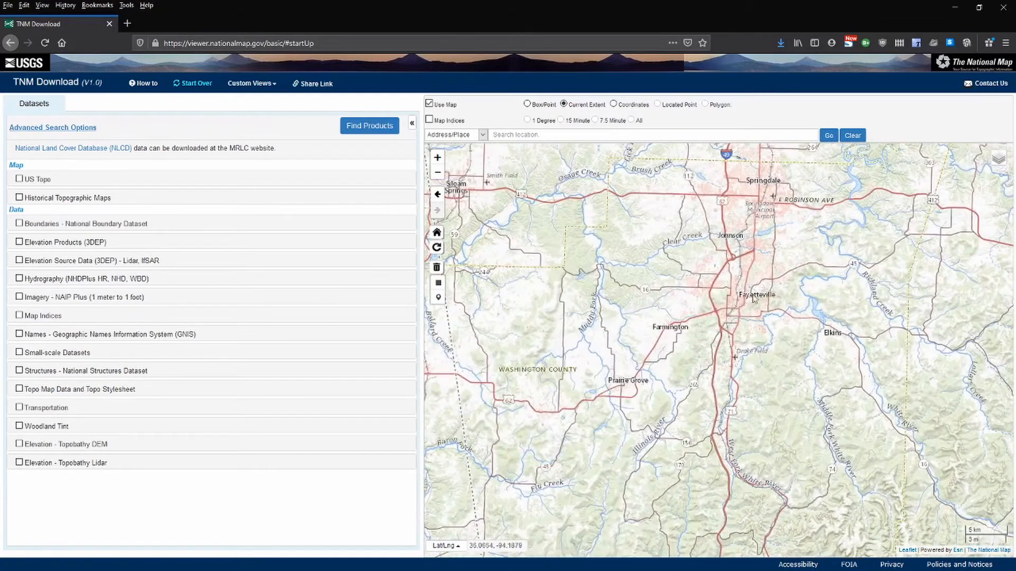
Zoom the map to Fayetteville's campus and outline a search box over it
left_click(438, 157)
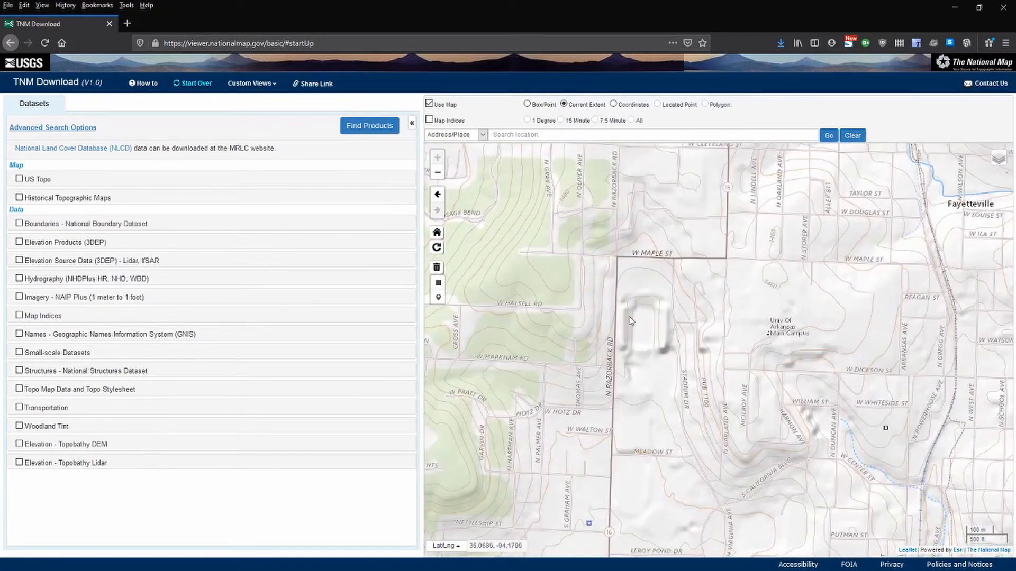
left_click(528, 104)
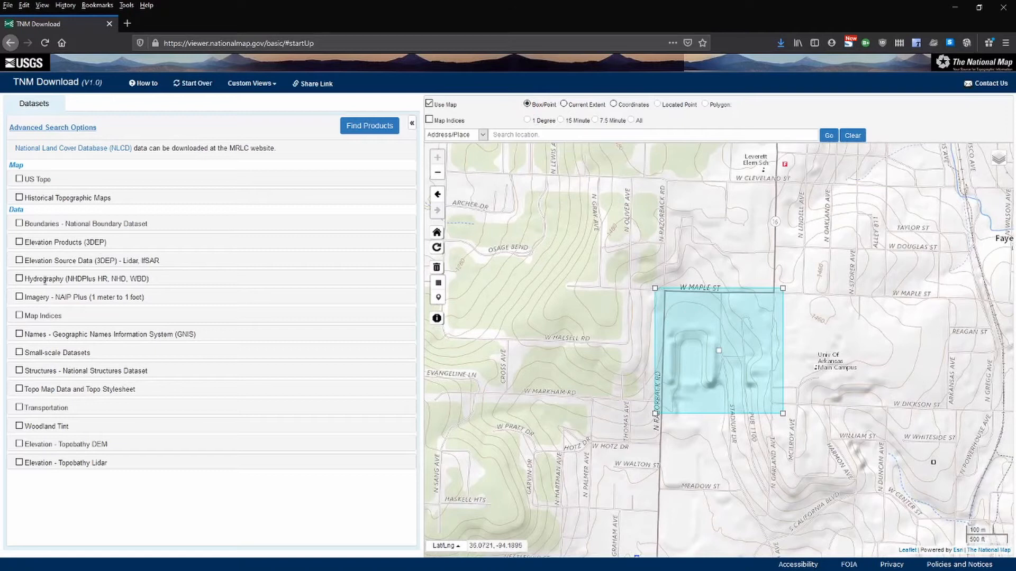
mouse_move(88, 297)
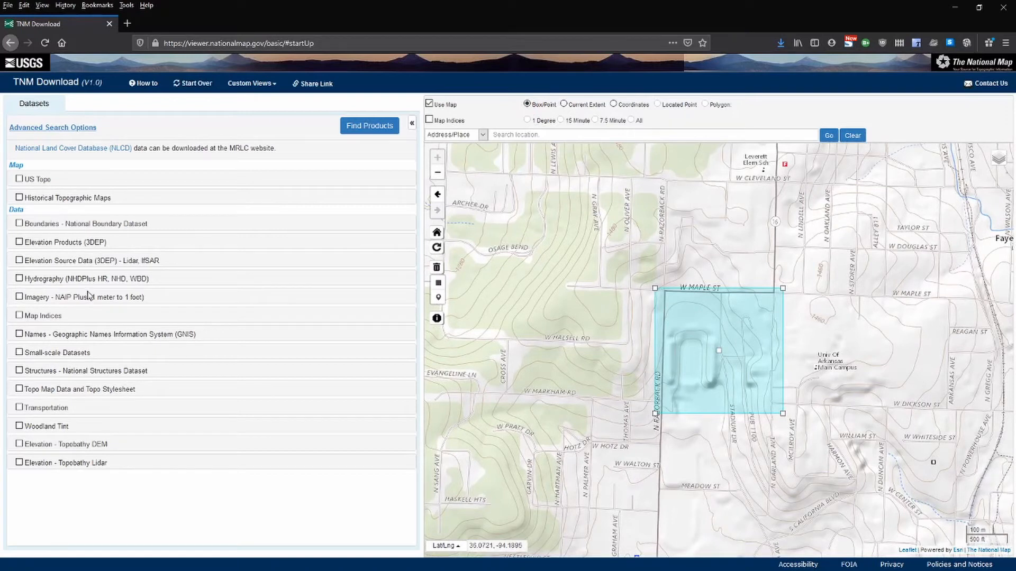
mouse_move(123, 260)
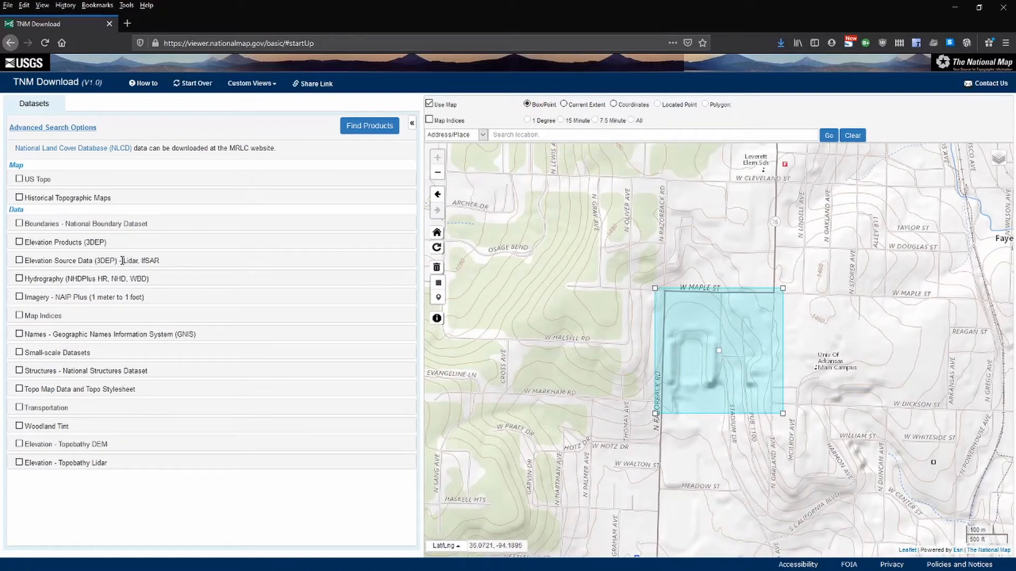
Find Lidar Point Cloud (LPC) products under Elevation Source Data (3DEP) for the box
left_click(19, 260)
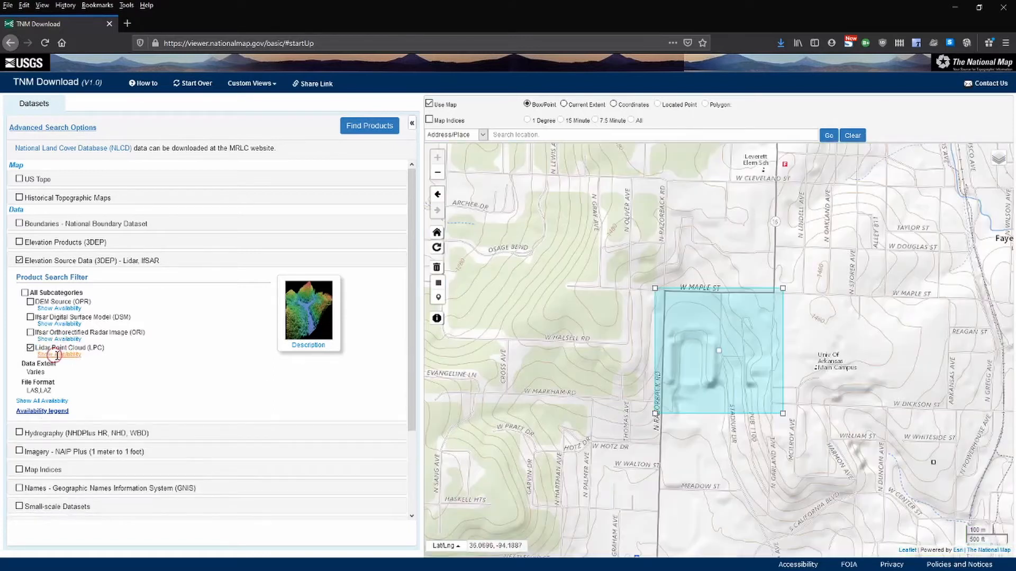
left_click(369, 125)
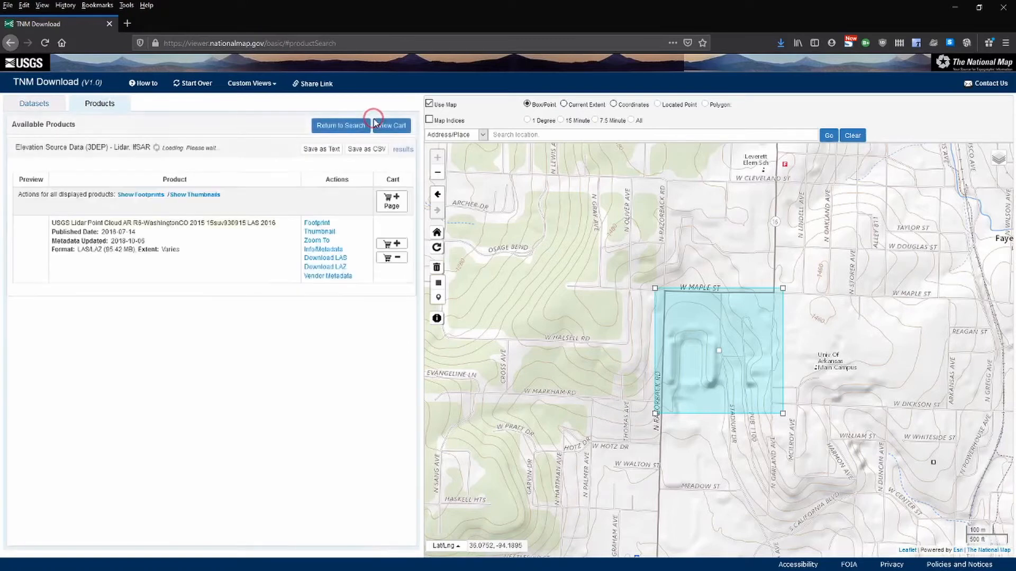
Preview the Washington County lidar tile's thumbnail on the map
left_click(438, 172)
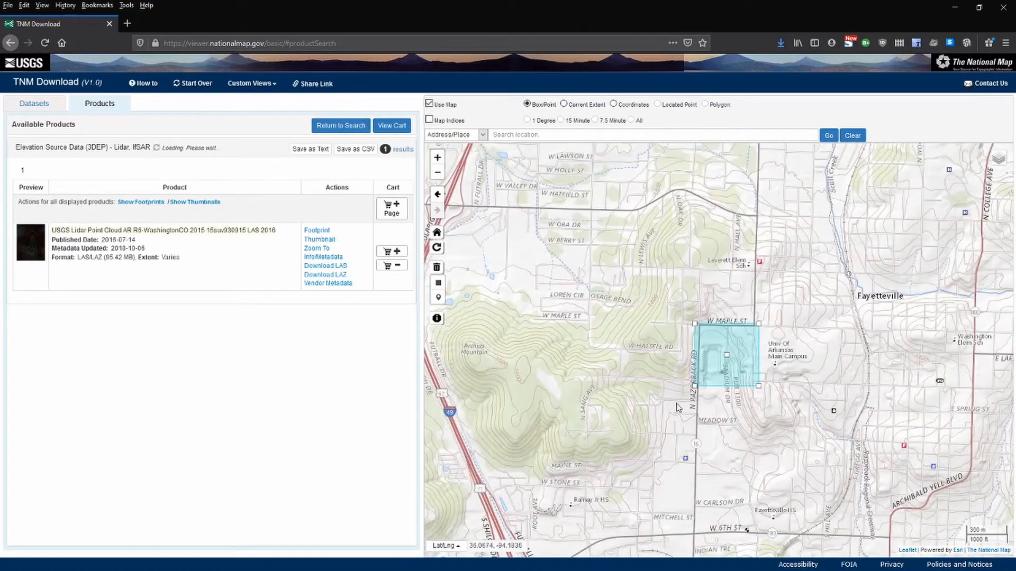
mouse_move(774, 314)
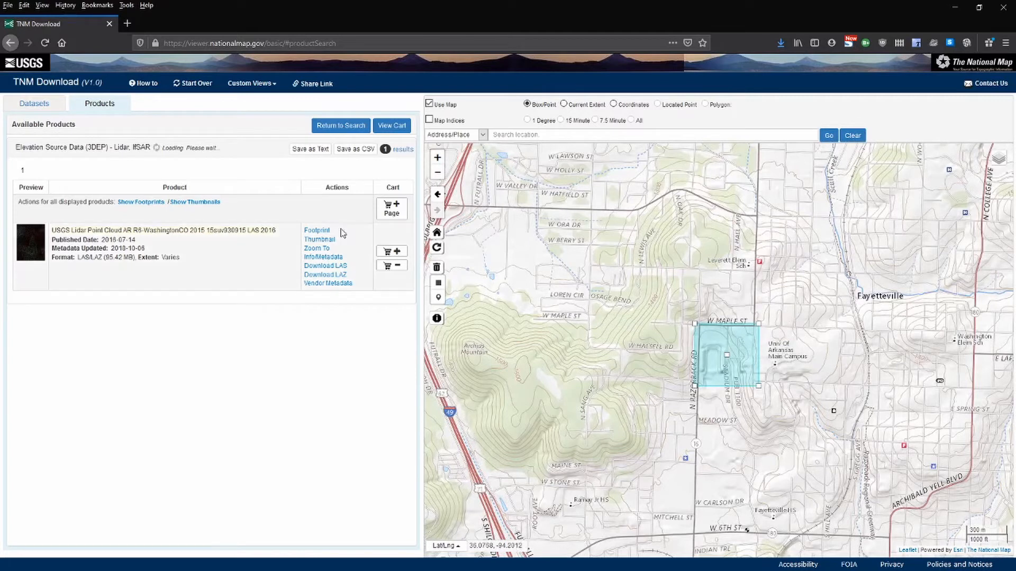
left_click(318, 240)
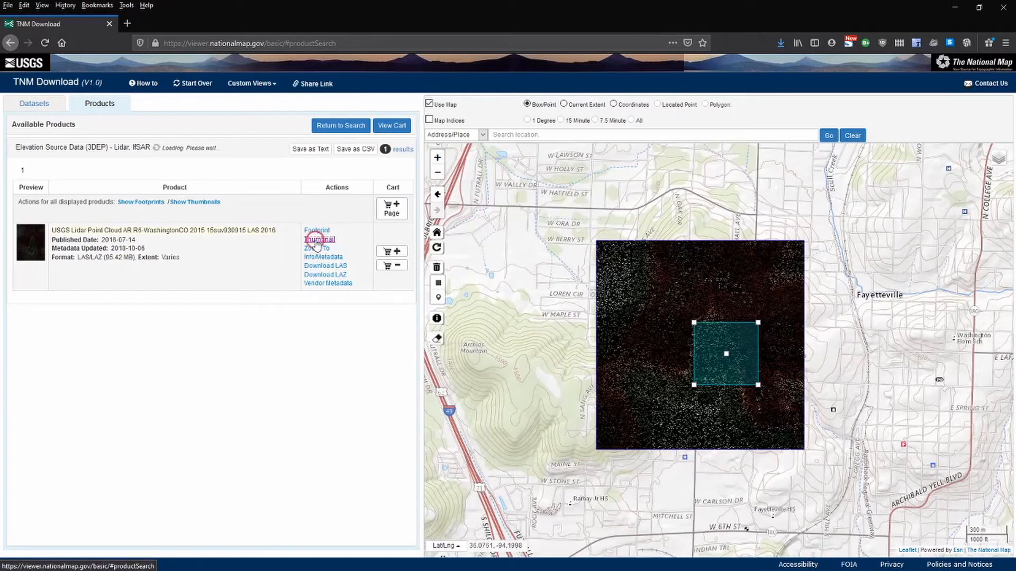
left_click(317, 247)
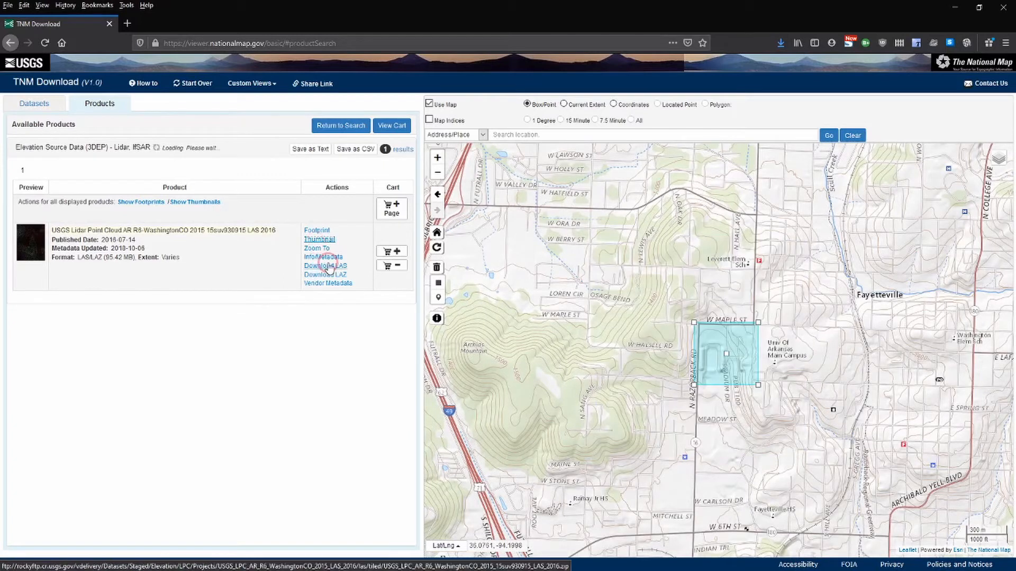
mouse_move(326, 275)
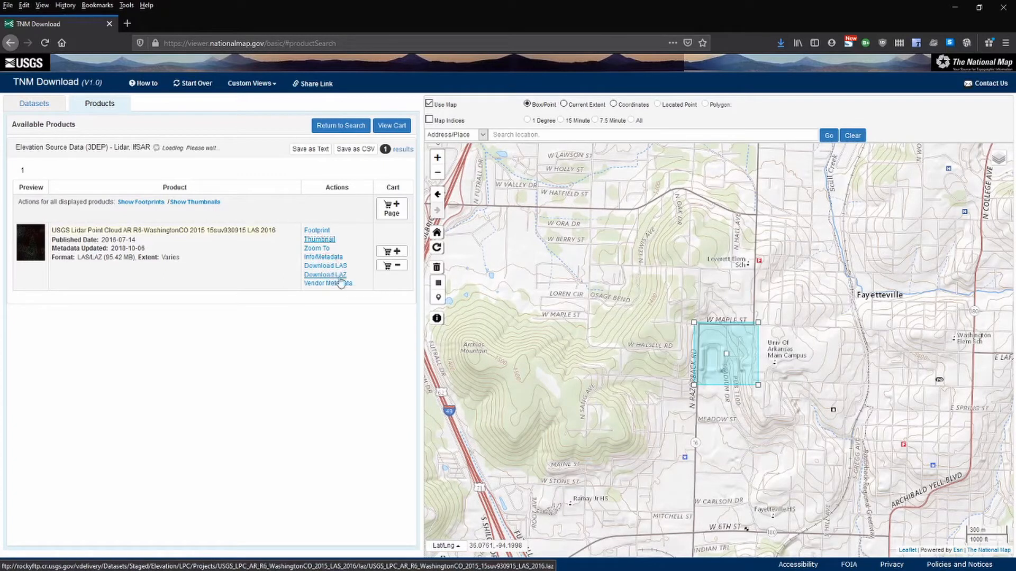
mouse_move(328, 283)
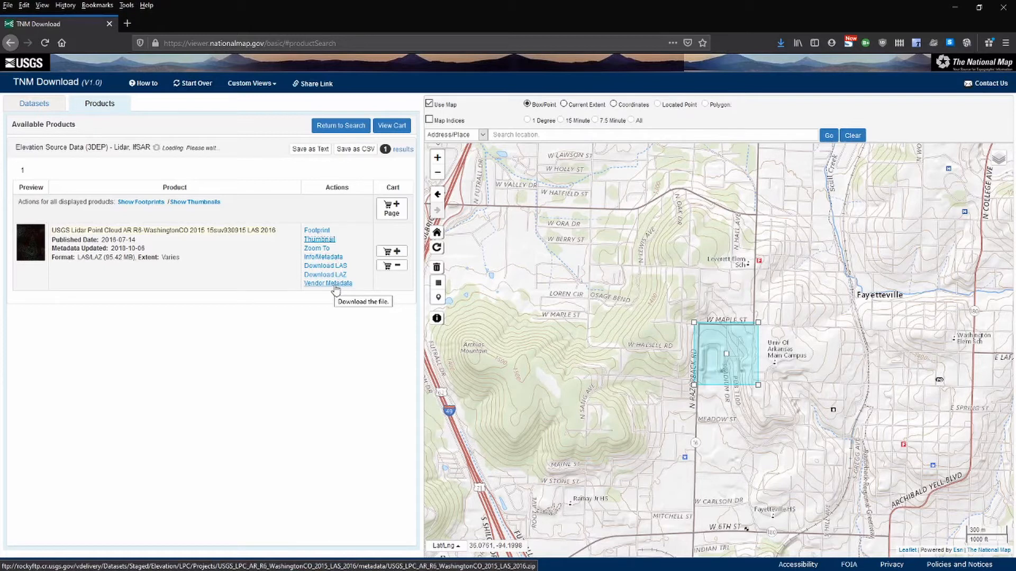
mouse_move(325, 275)
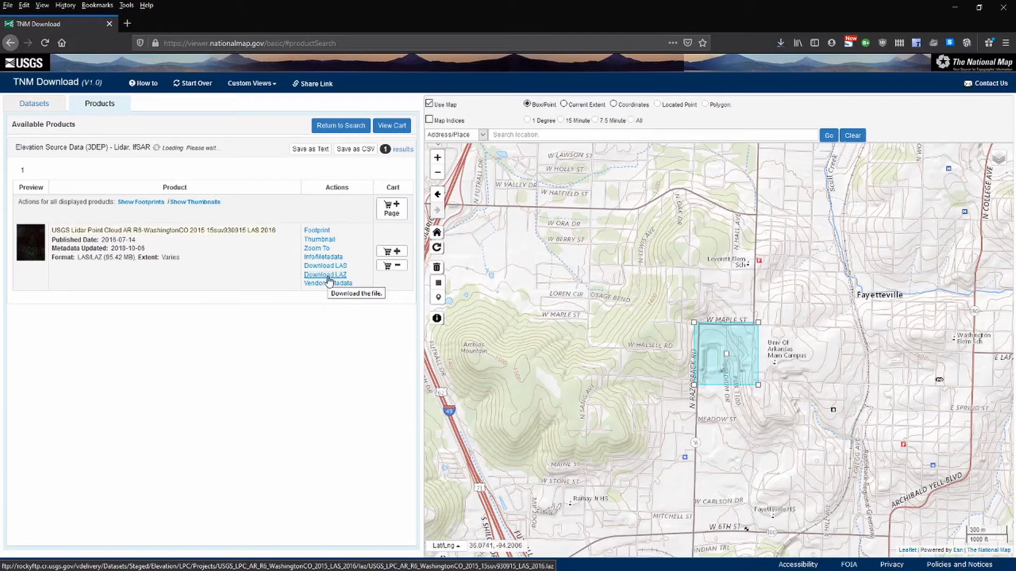
Download the 2015 LAZ tile and save it into the LIDAR folder
left_click(326, 274)
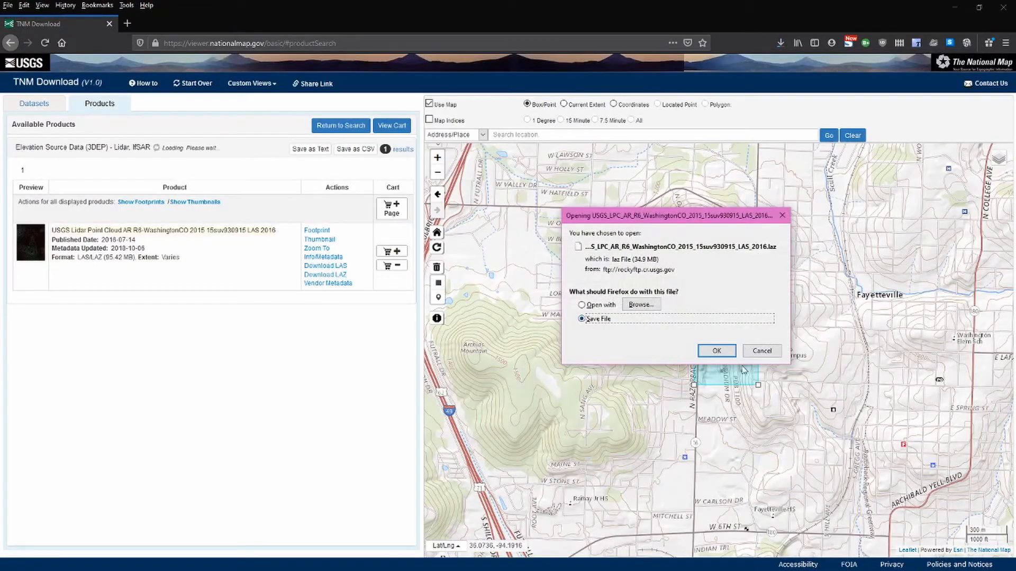
left_click(716, 351)
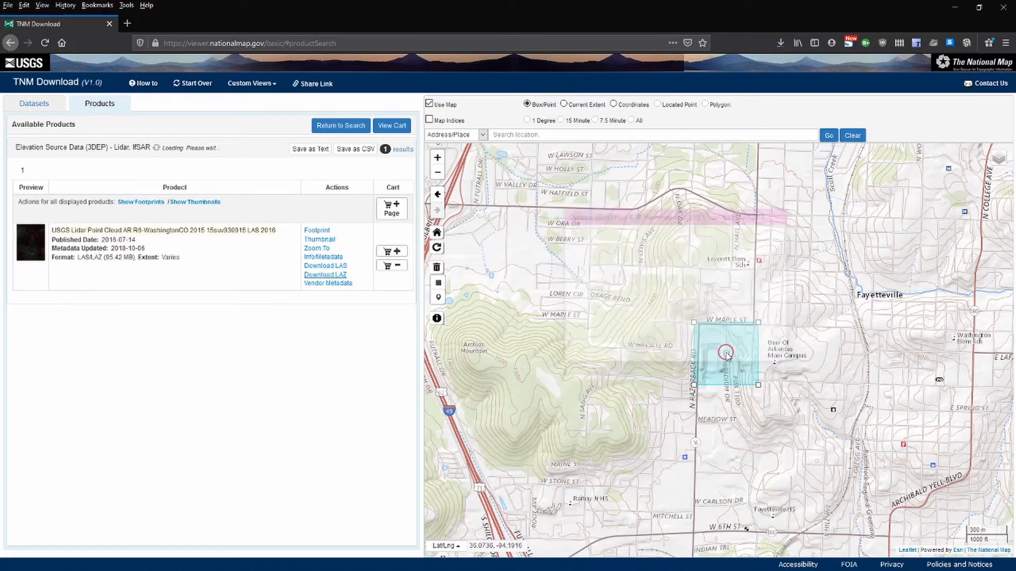
left_click(325, 275)
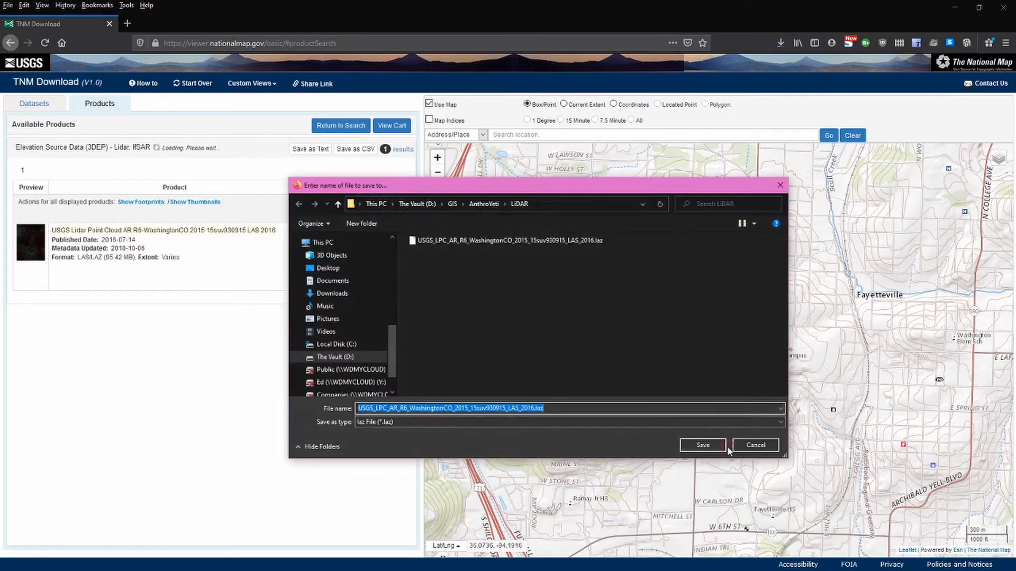
left_click(701, 445)
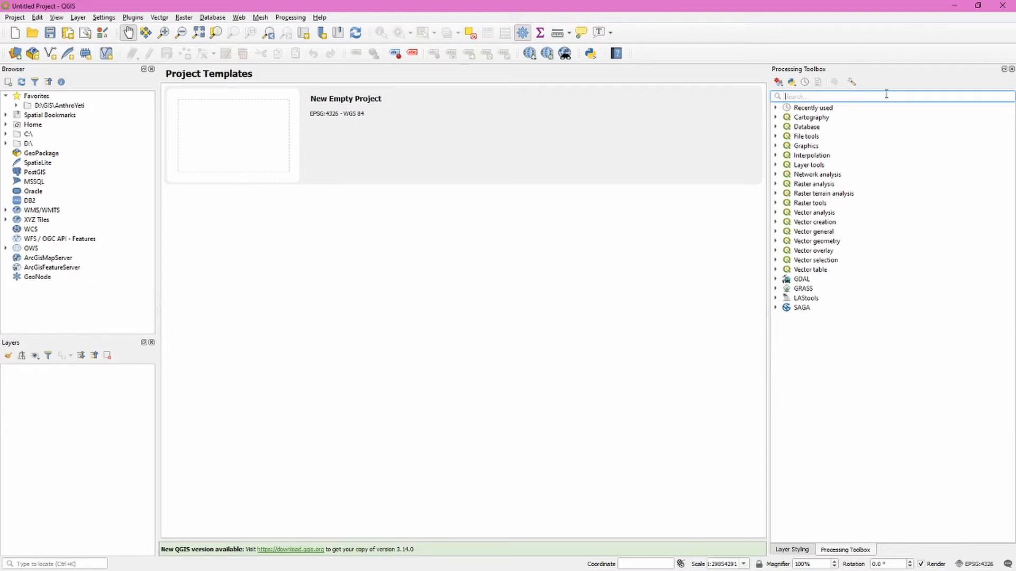
mouse_move(887, 96)
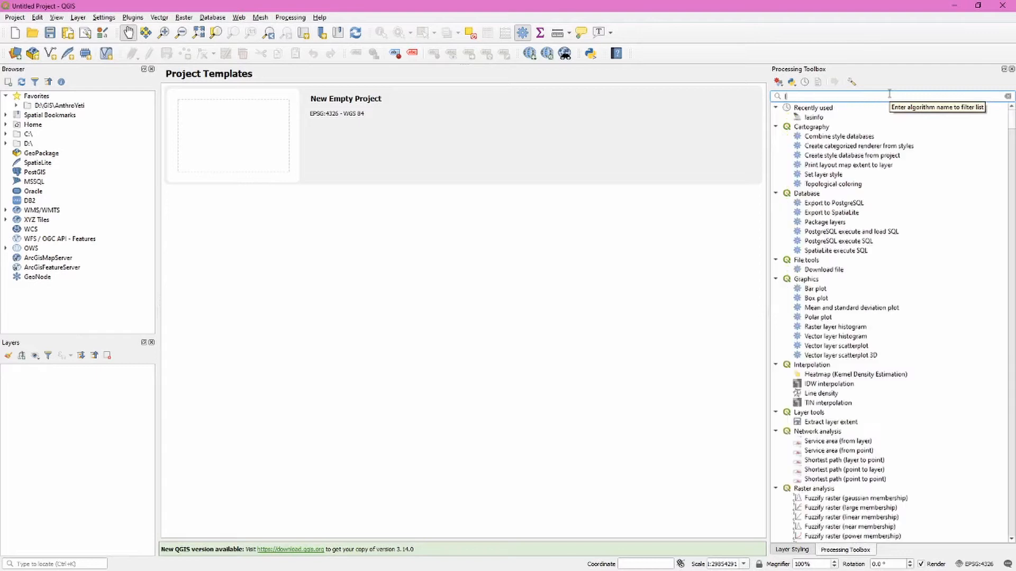
Run LAStools lasinfo on the downloaded Washington County LAZ tile
type("lasinfo")
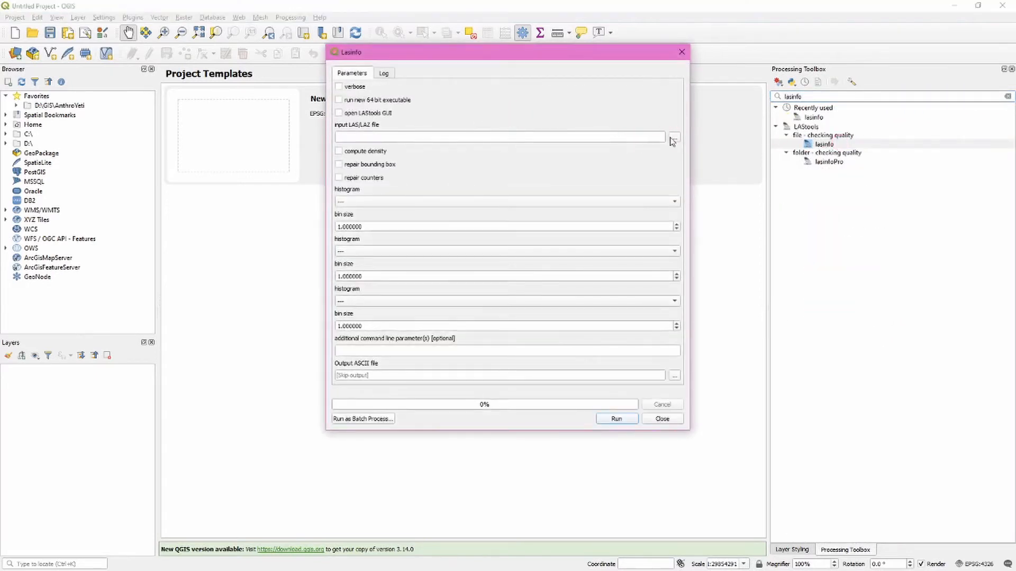
left_click(673, 136)
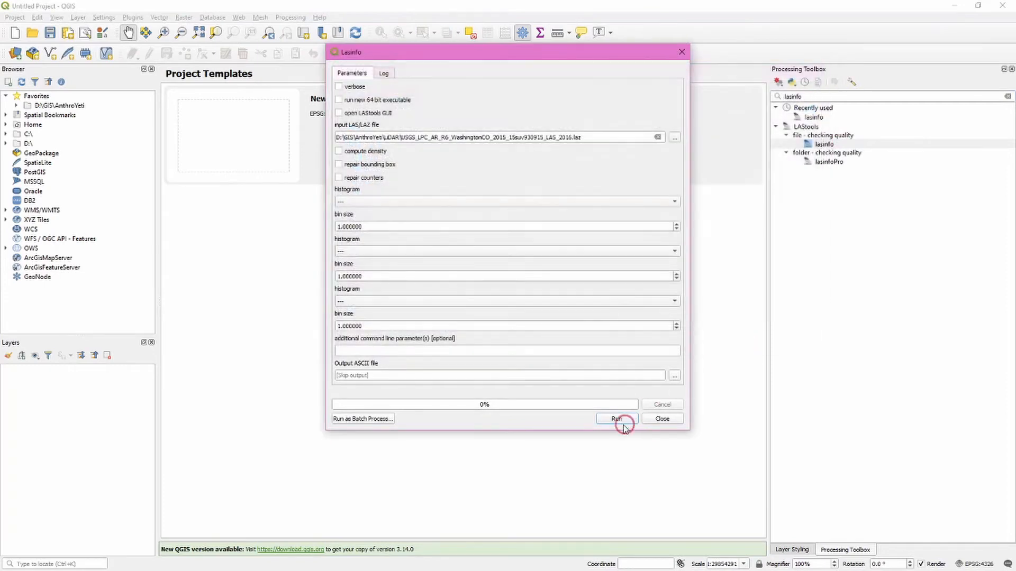
left_click(616, 418)
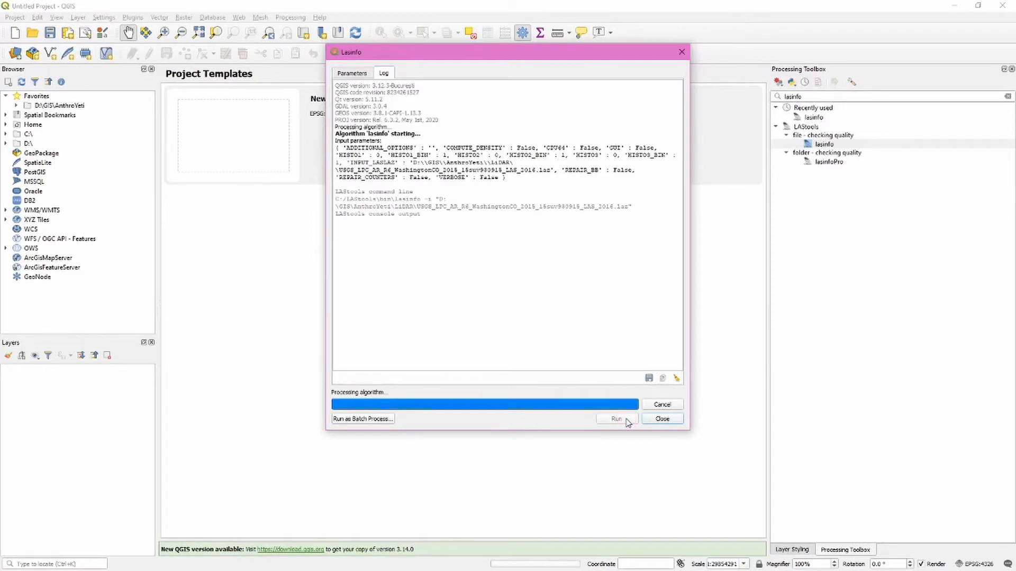
Scroll the lasinfo log to review point statistics and the 5280469 ground points
left_click(616, 419)
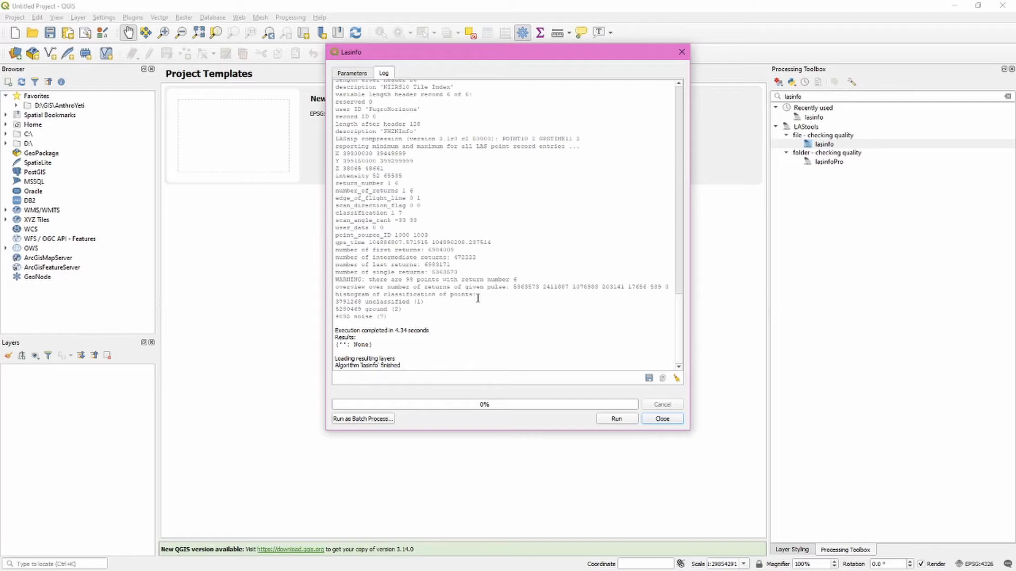
scroll("up", 3)
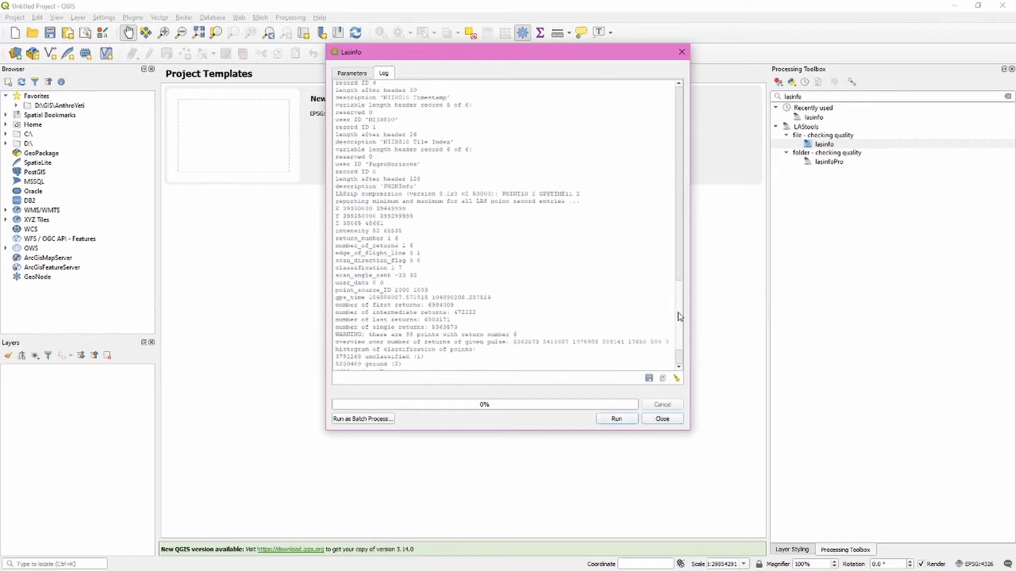
scroll("up", 3)
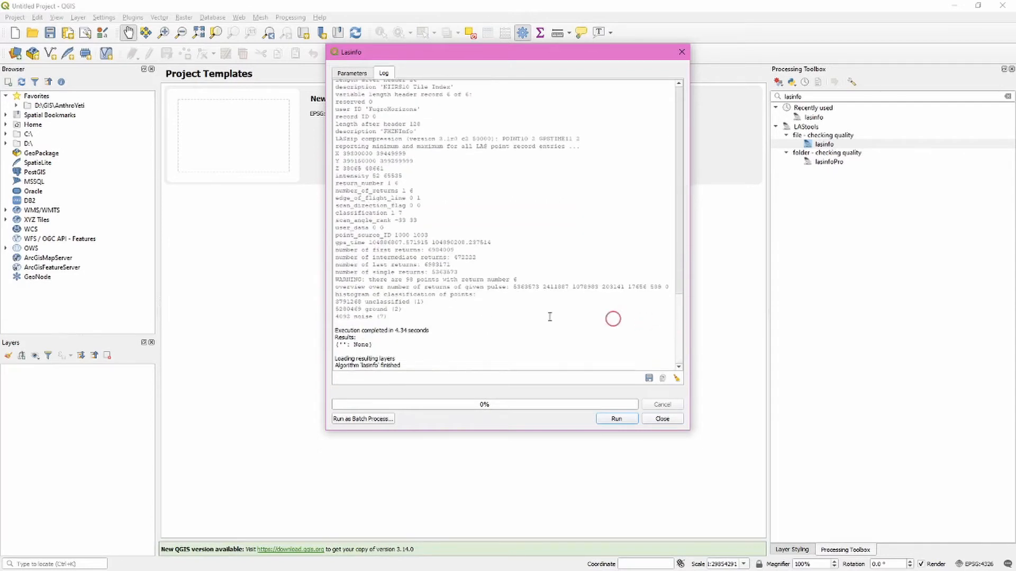
mouse_move(421, 298)
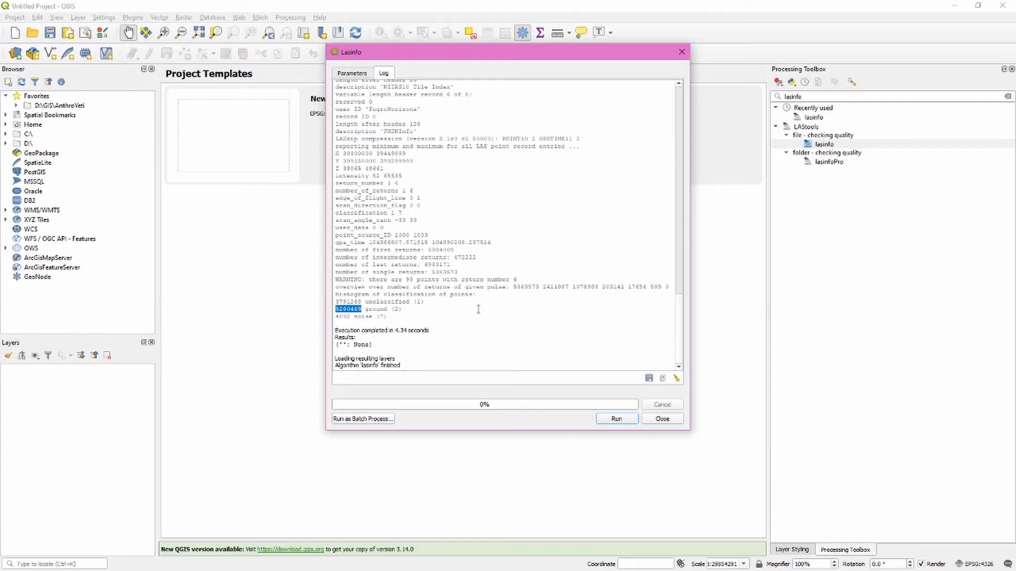
mouse_move(661, 418)
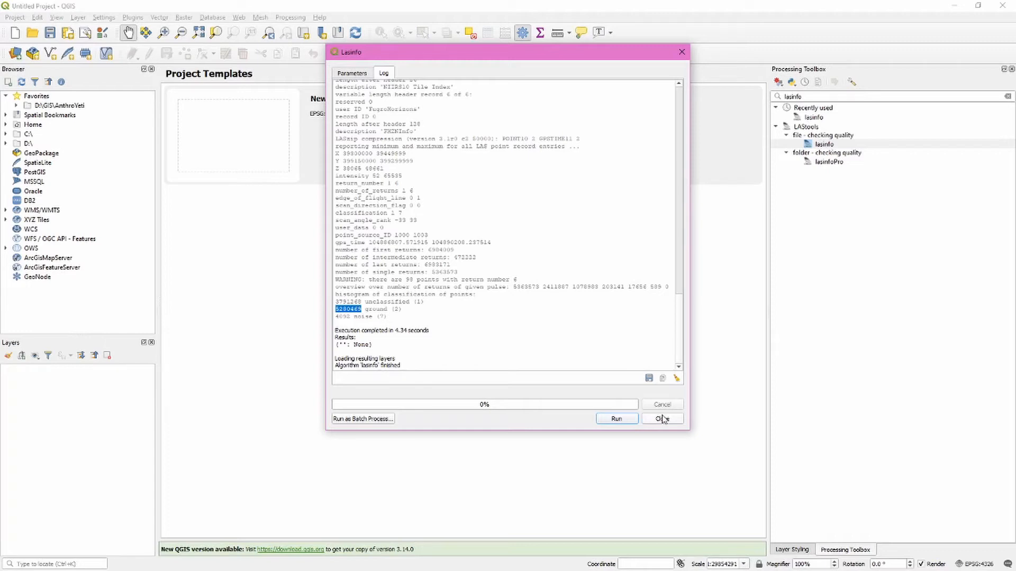
Close the lasinfo report window
left_click(662, 419)
type("split")
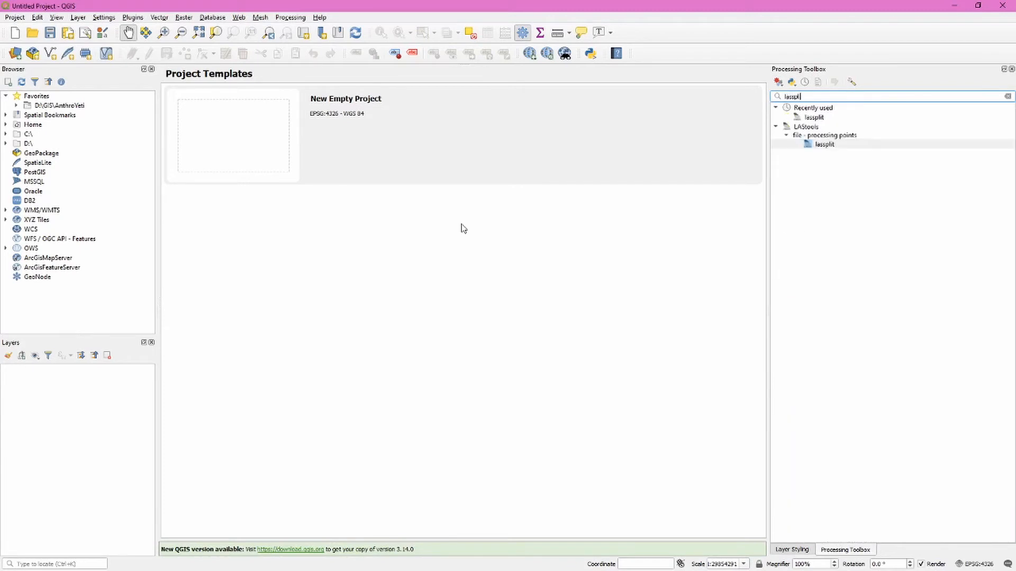
Open lassplit and load the LAZ tile as its input point cloud
double_click(822, 144)
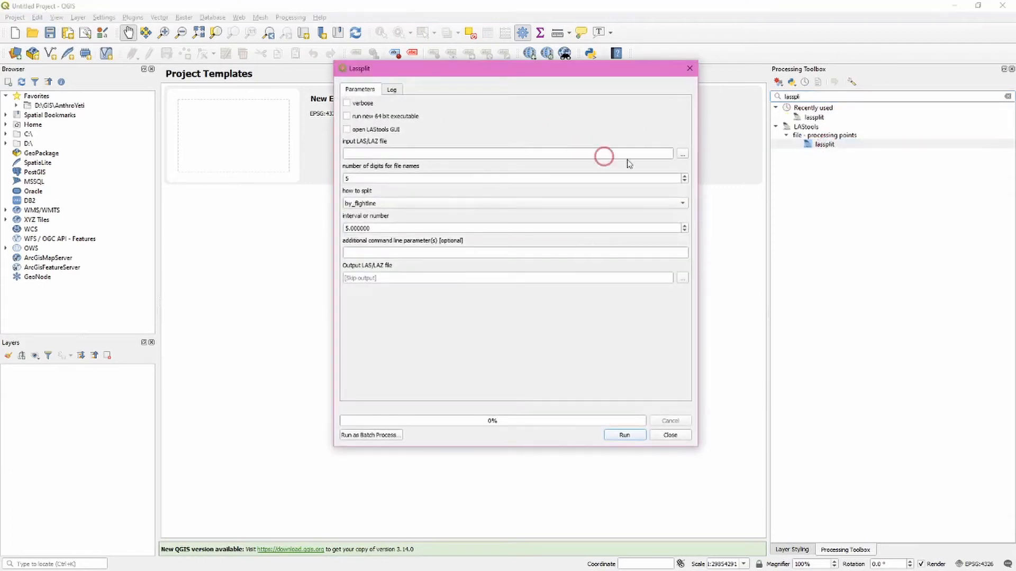
left_click(681, 154)
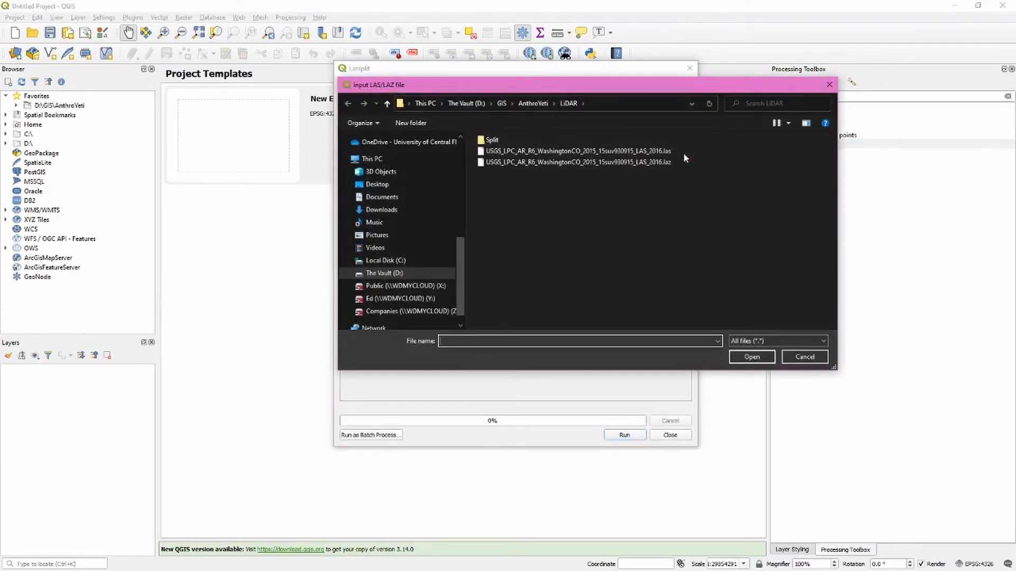
left_click(575, 161)
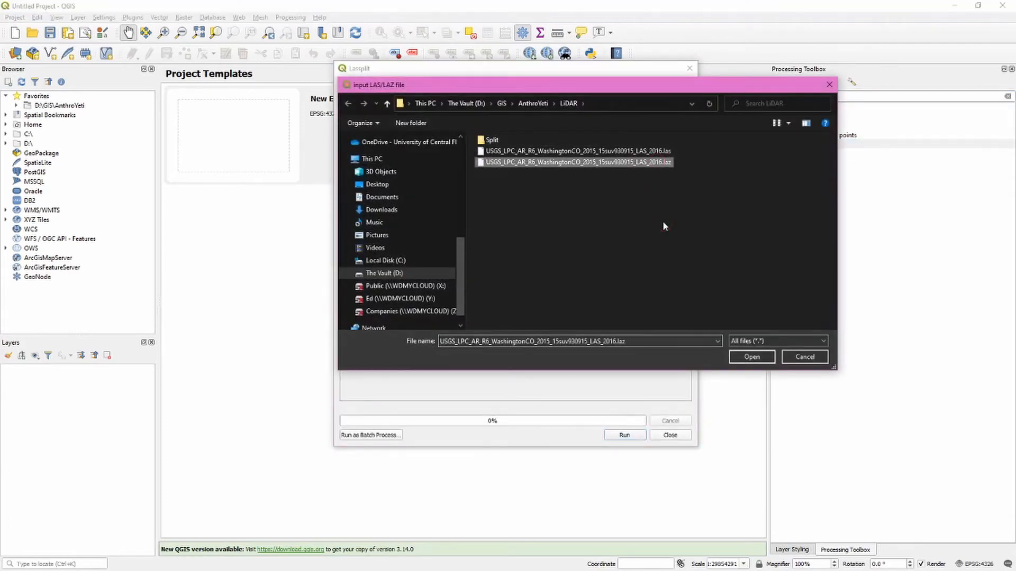
left_click(750, 357)
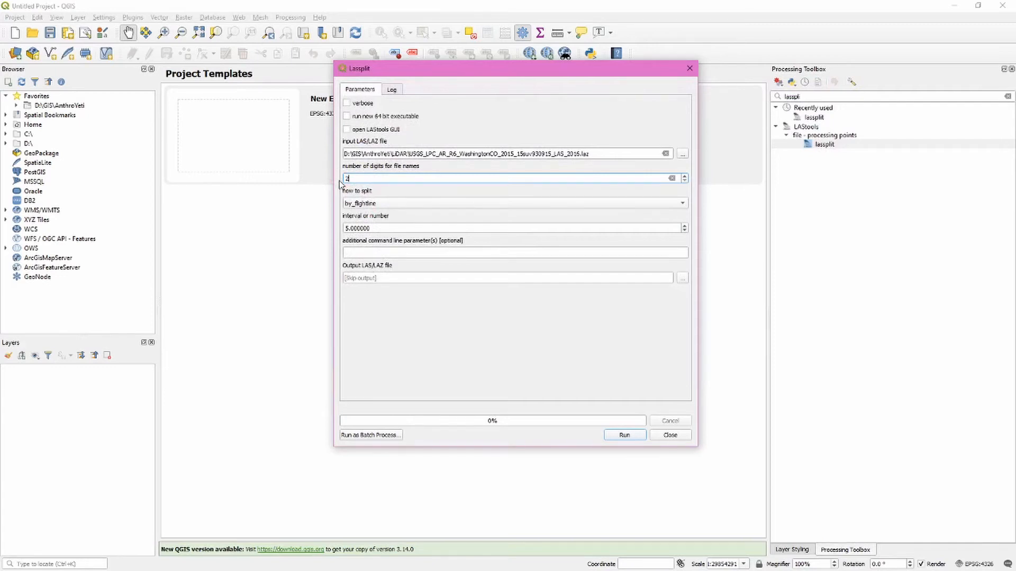
mouse_move(377, 202)
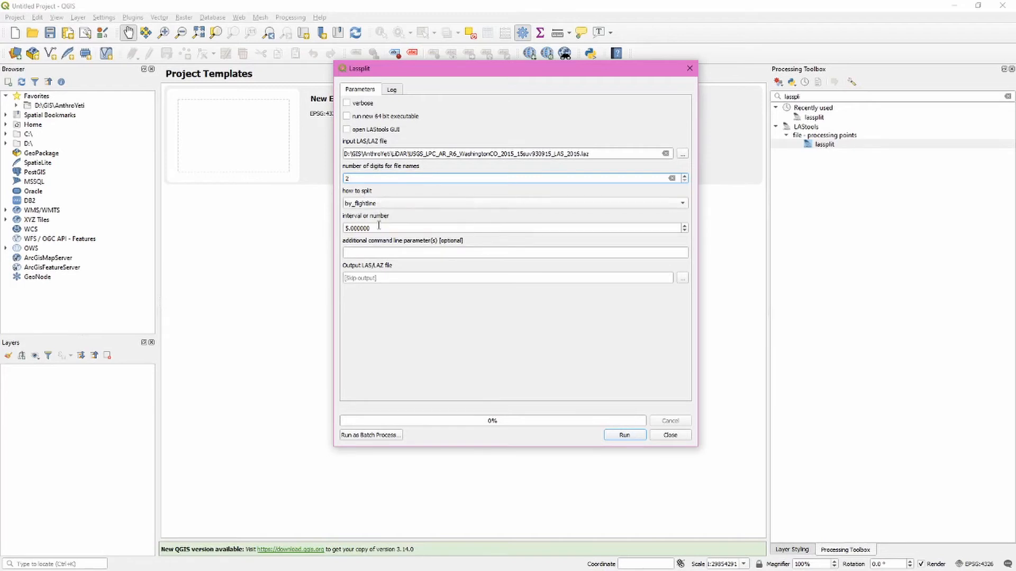
mouse_move(379, 228)
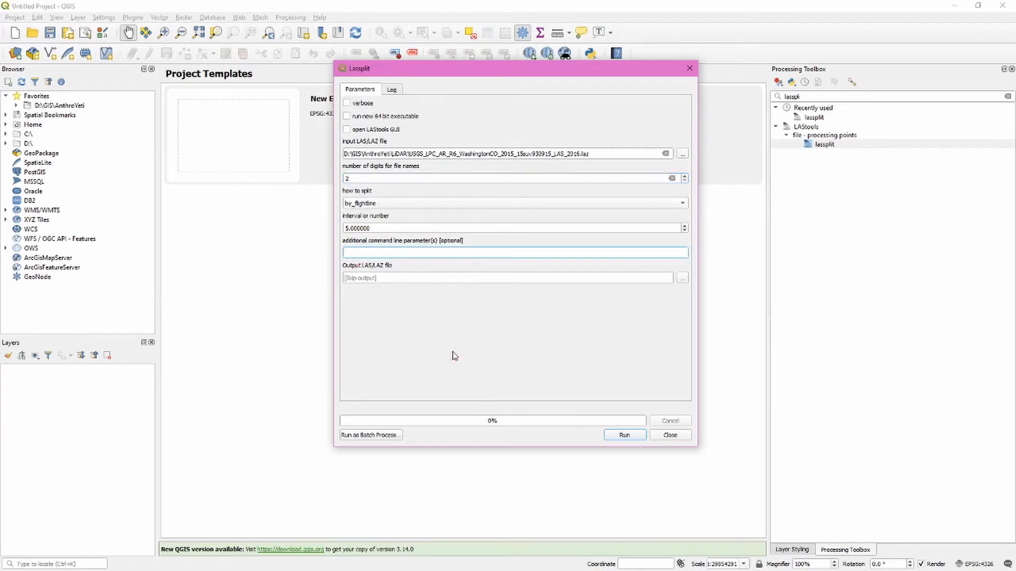
Enter '-split 1000000' as lassplit's additional parameters
type("-")
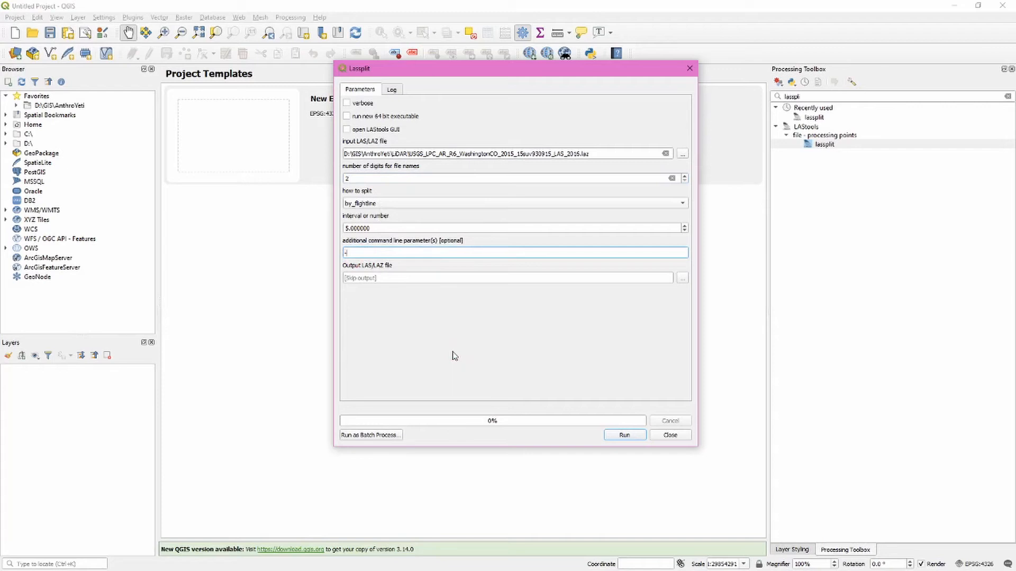
type("-split")
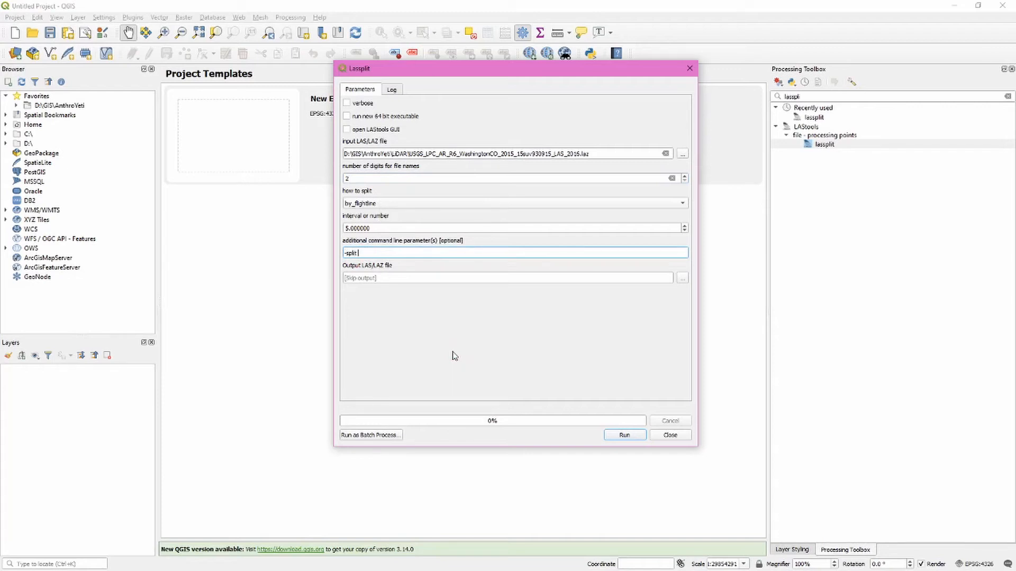
type("1000")
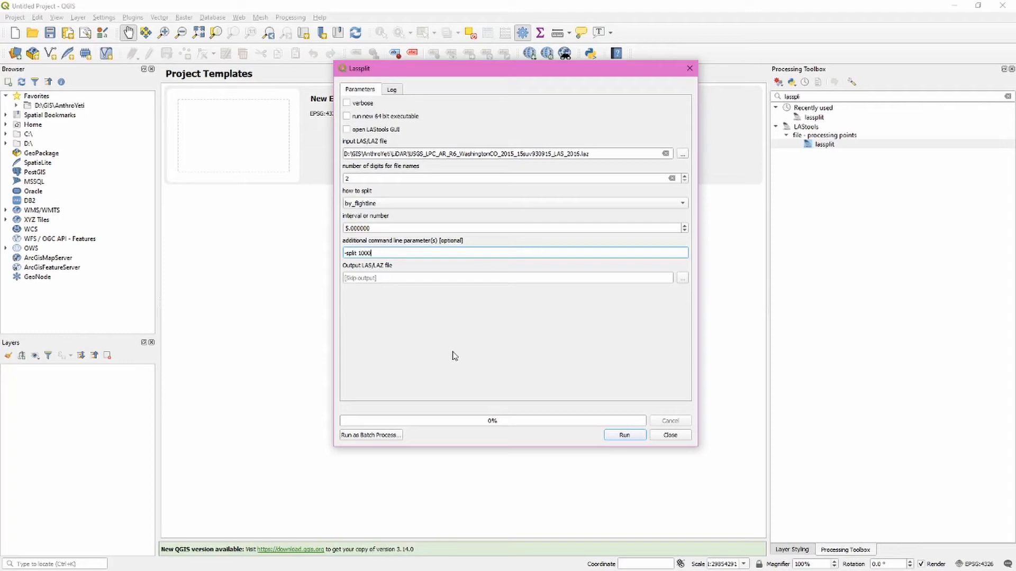
type("000")
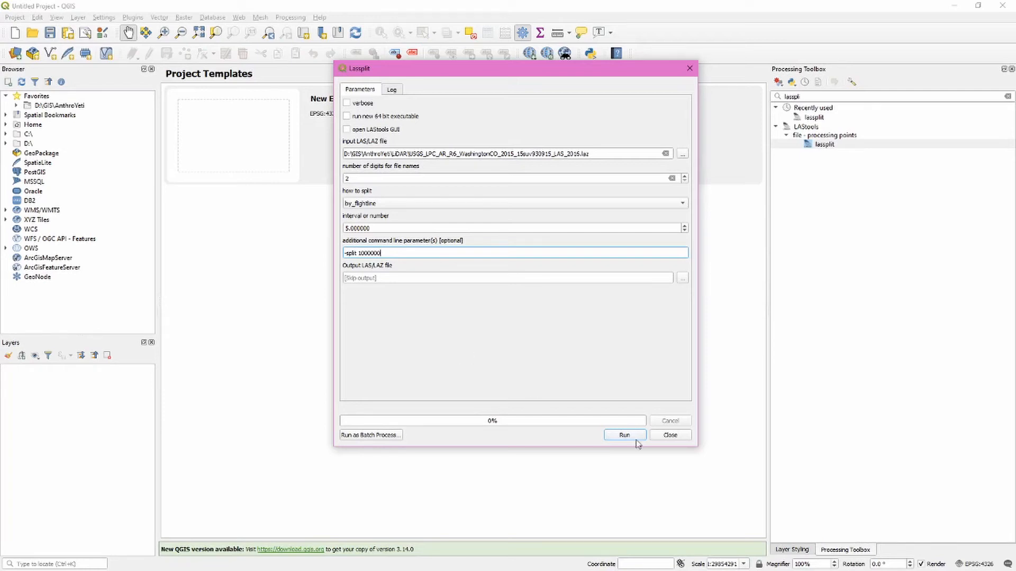
Run lassplit on the LAZ tile until the log reports it finished in about 5 seconds
left_click(624, 435)
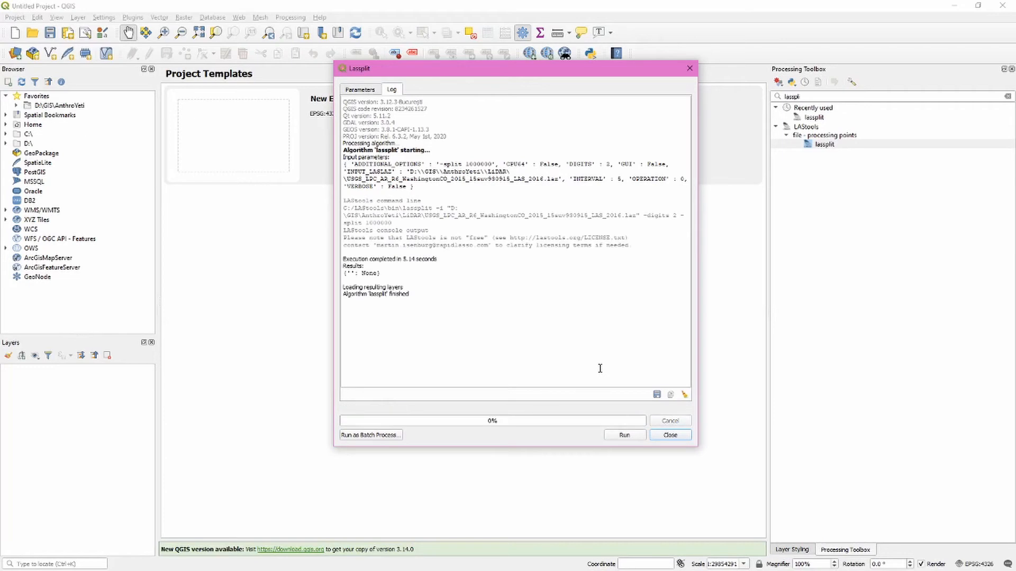
mouse_move(598, 369)
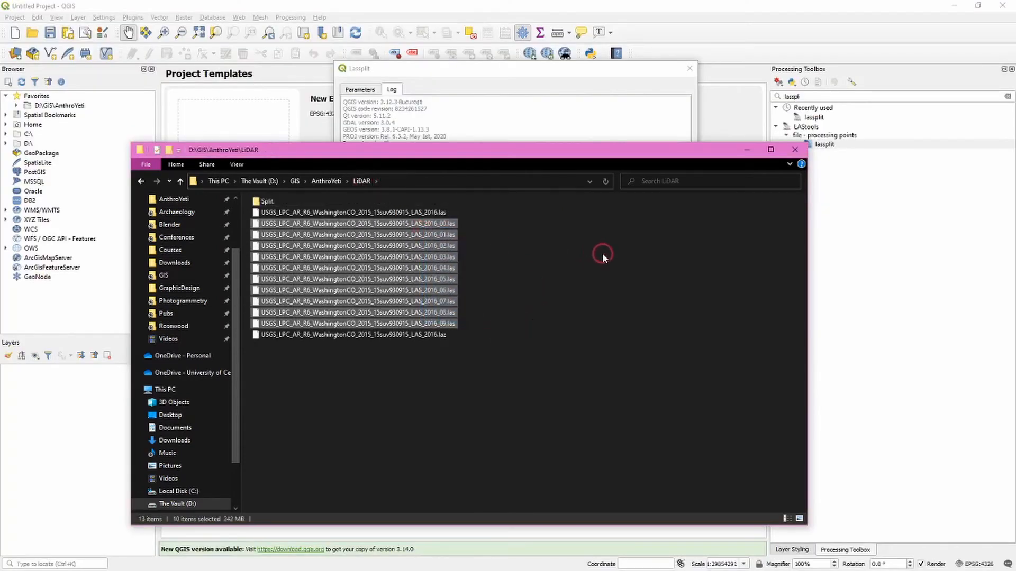
Return to lassplit's parameters, then switch to File Explorer to inspect the ten split LAS files
left_click(383, 72)
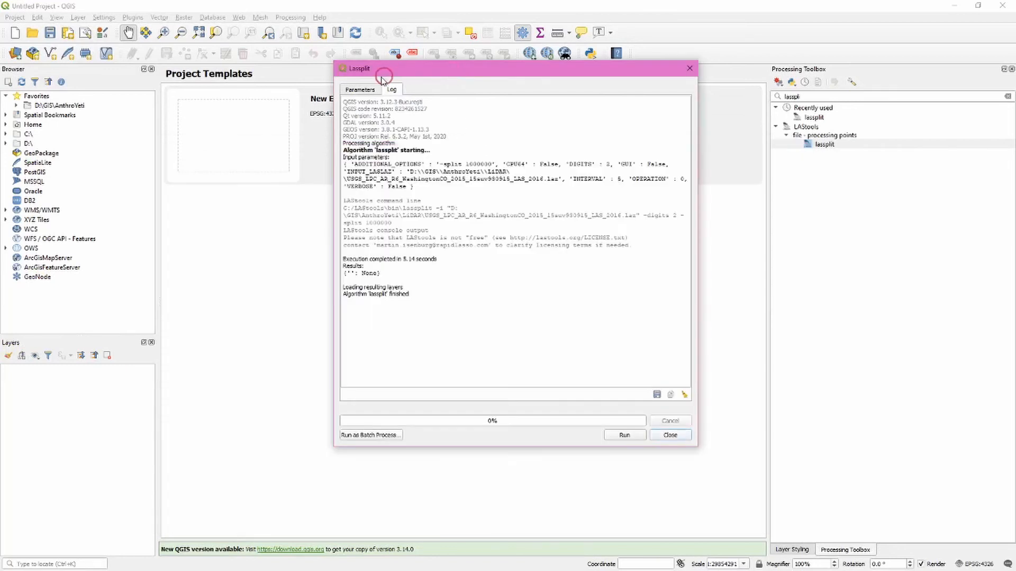
left_click(360, 89)
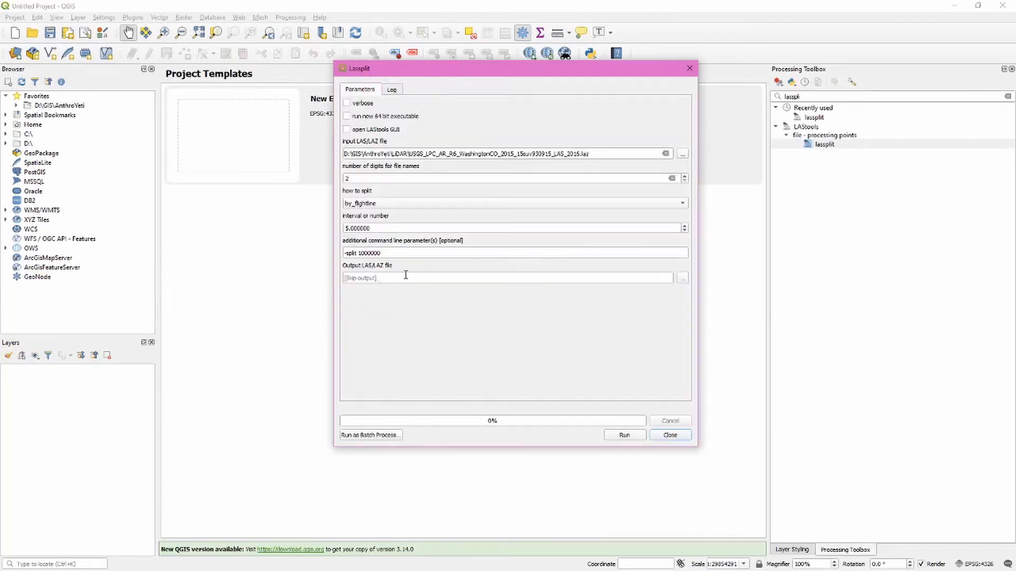
mouse_move(409, 297)
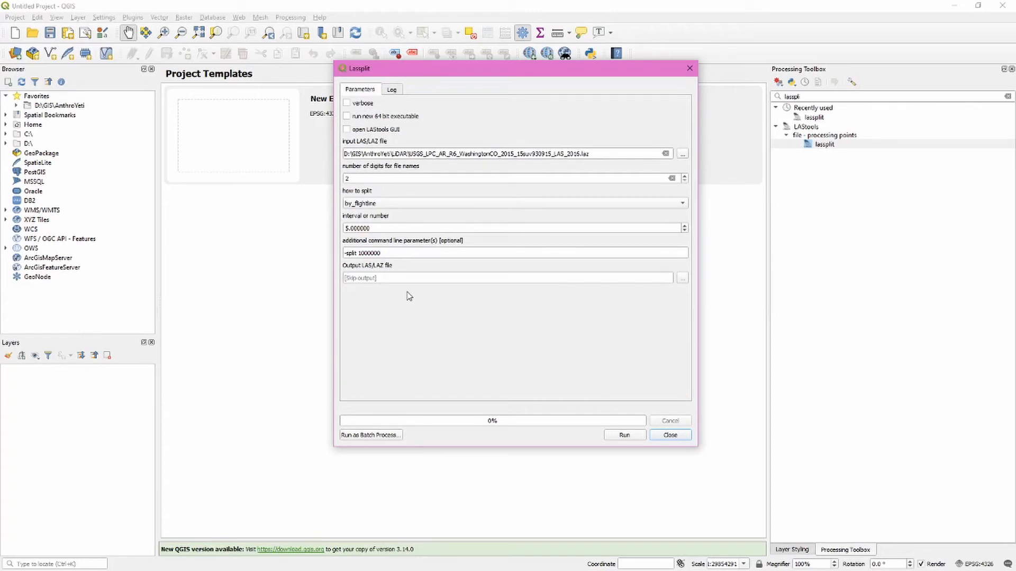
key("alt+tab")
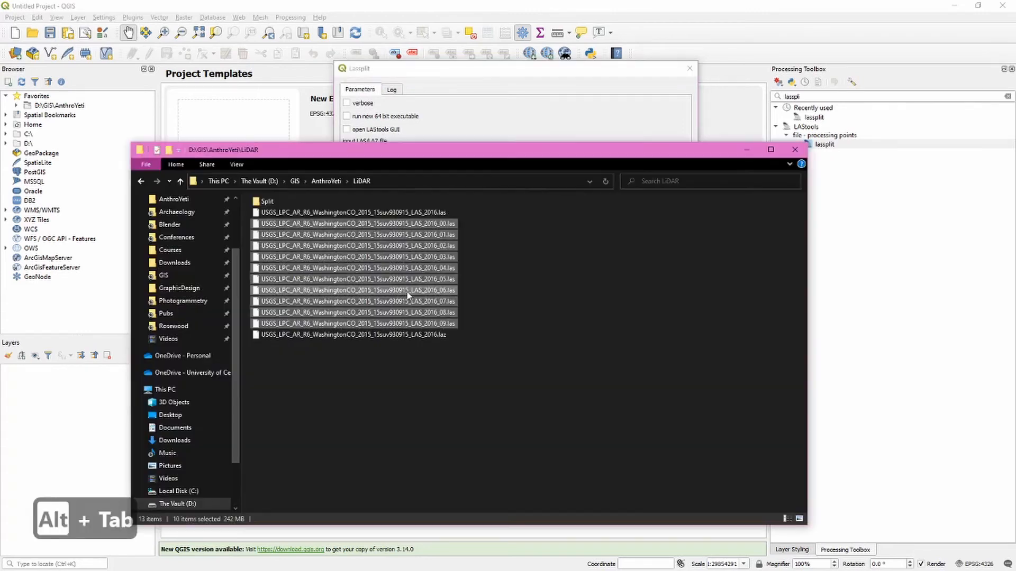
mouse_move(442, 252)
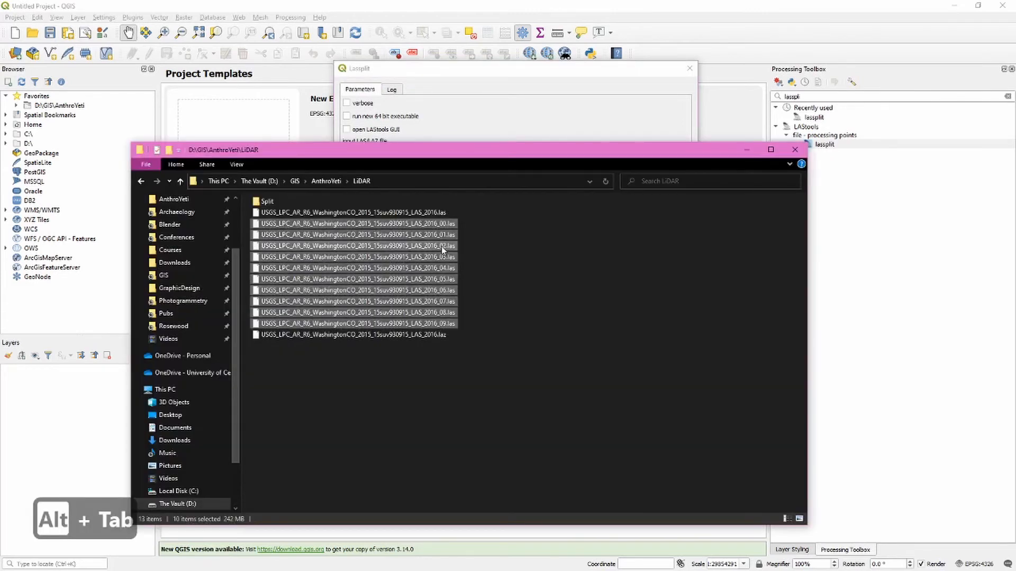
left_click(266, 202)
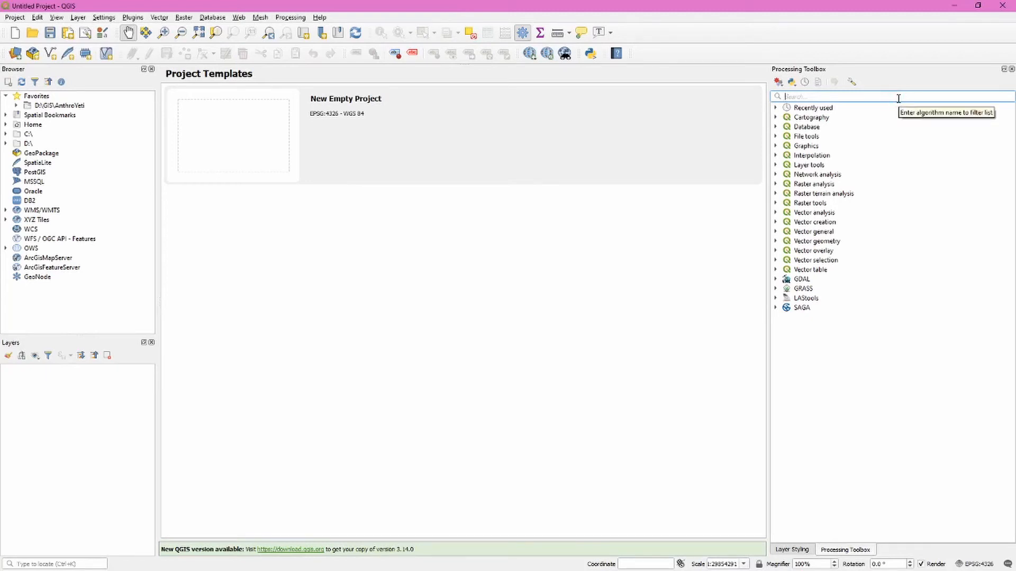
Filter the toolbox to las2dem and select the folder-based las2demPro tool
type("las2d")
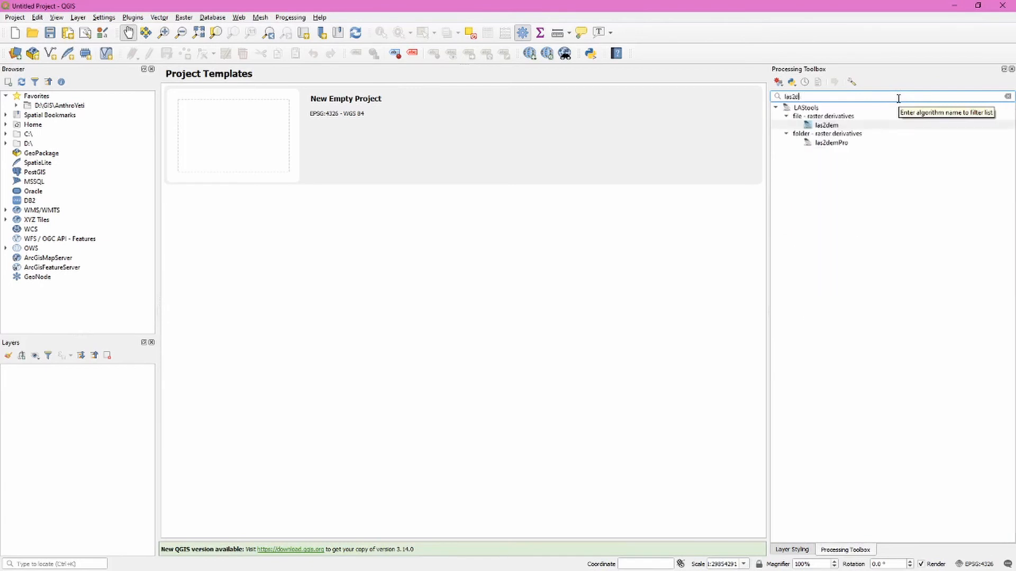
key("Backspace")
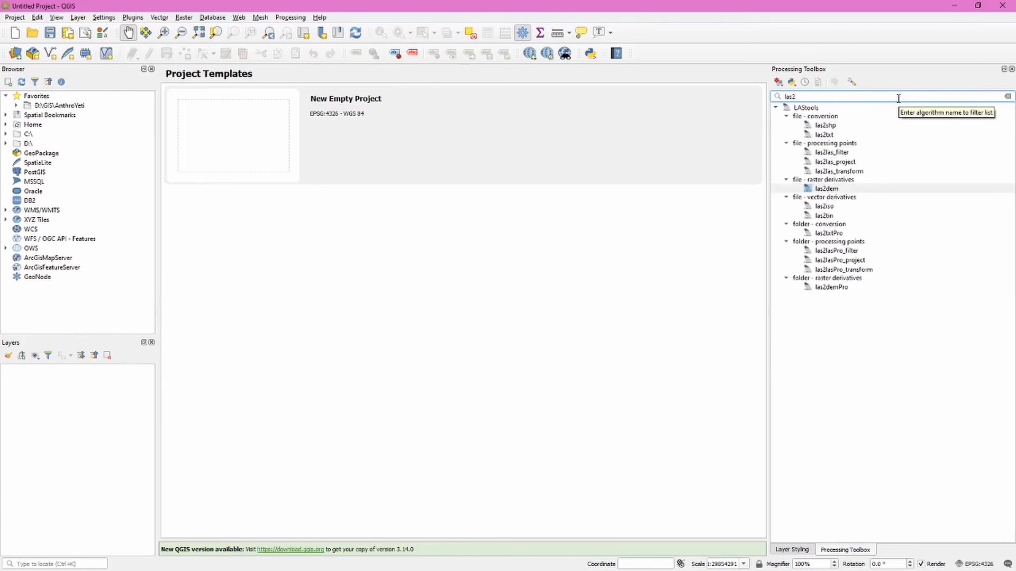
type("dem")
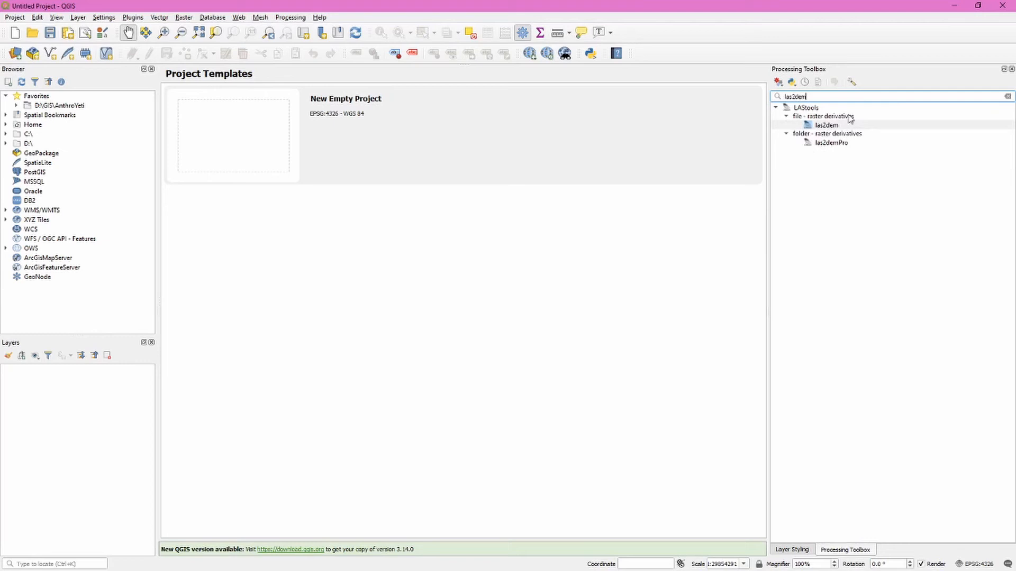
mouse_move(826, 124)
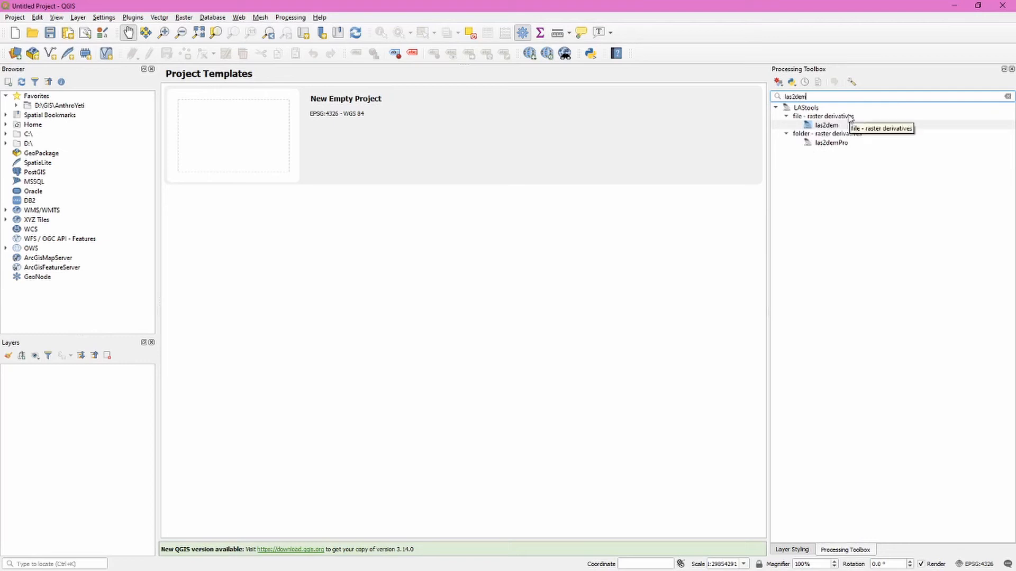
left_click(831, 142)
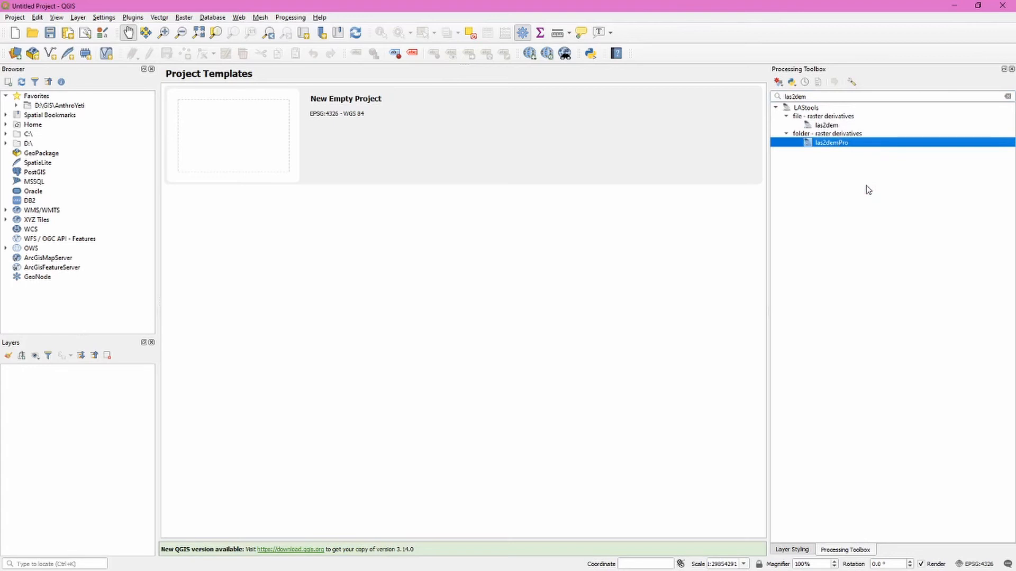
mouse_move(855, 144)
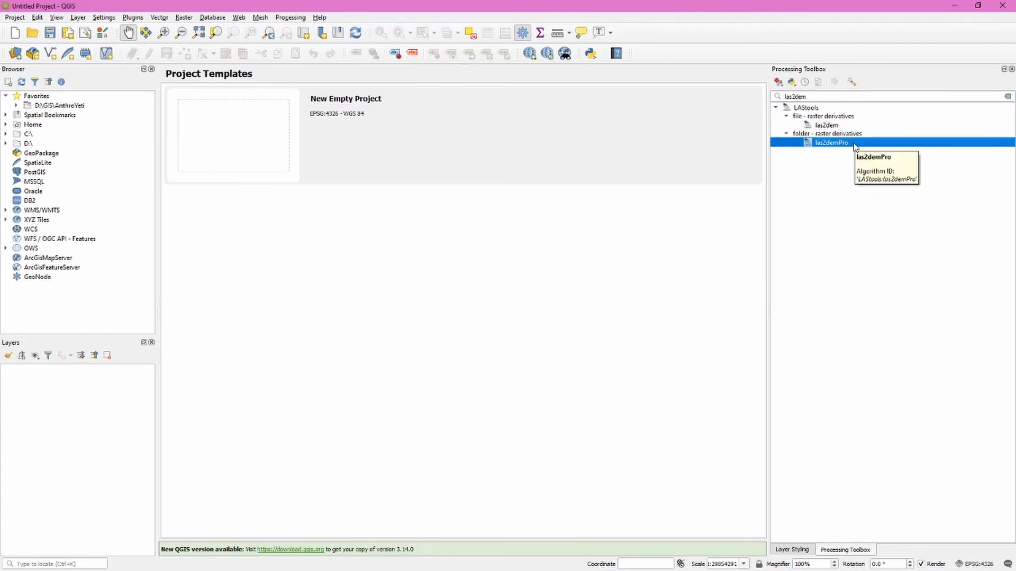
Open las2demPro with the Split folder as input, keeping class 2 and running 64-bit
double_click(832, 142)
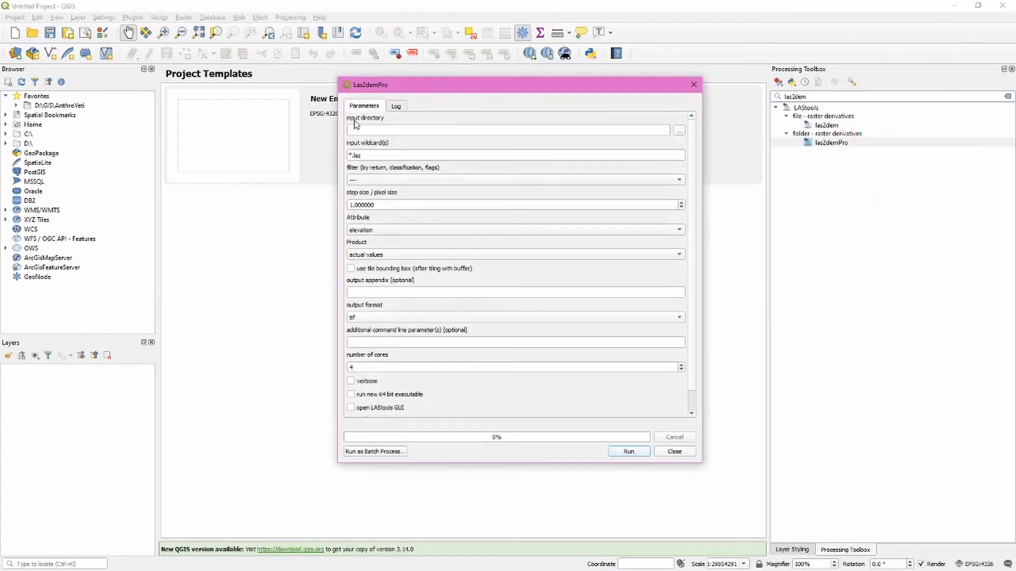
mouse_move(364, 118)
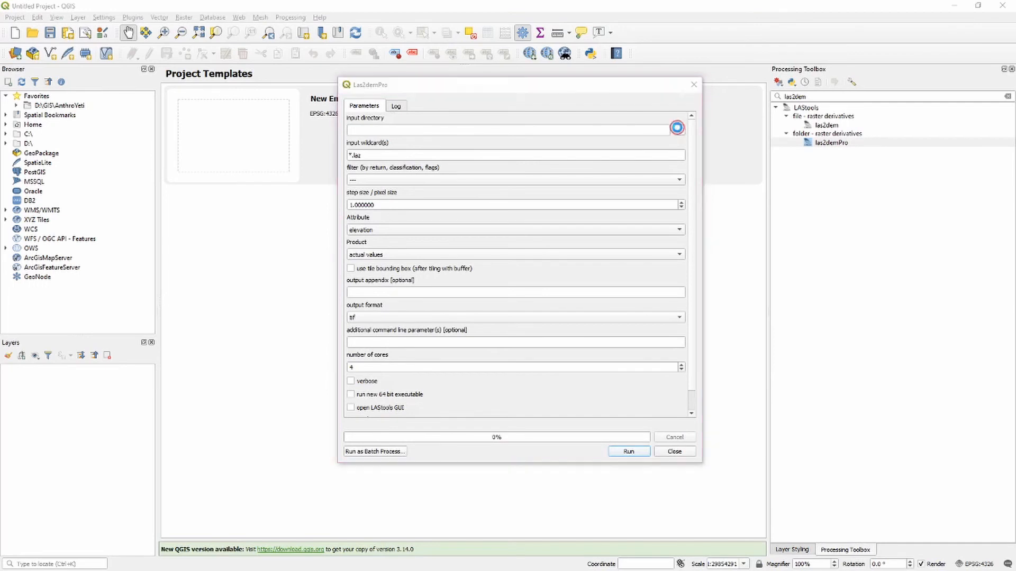
left_click(678, 128)
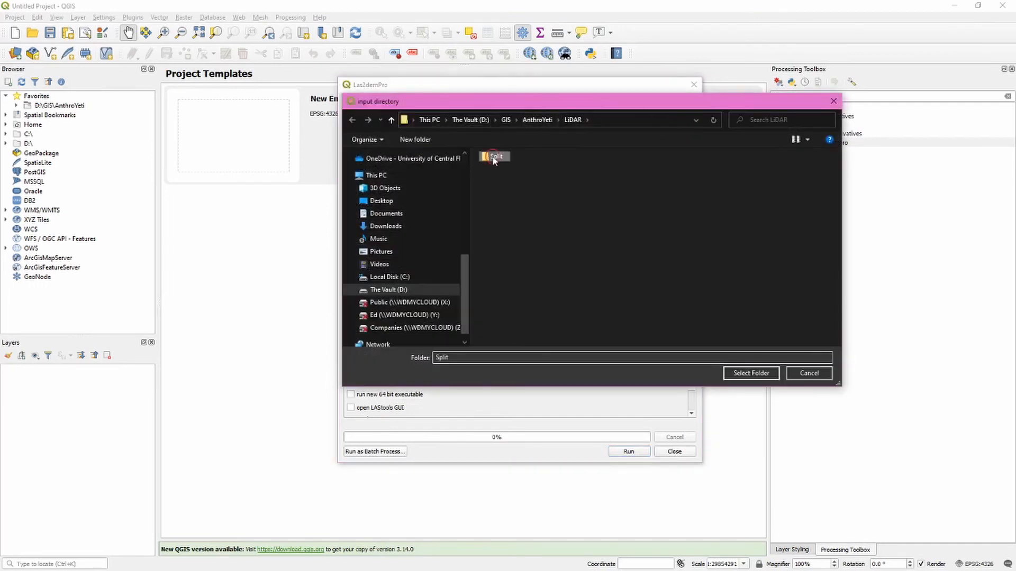
left_click(750, 373)
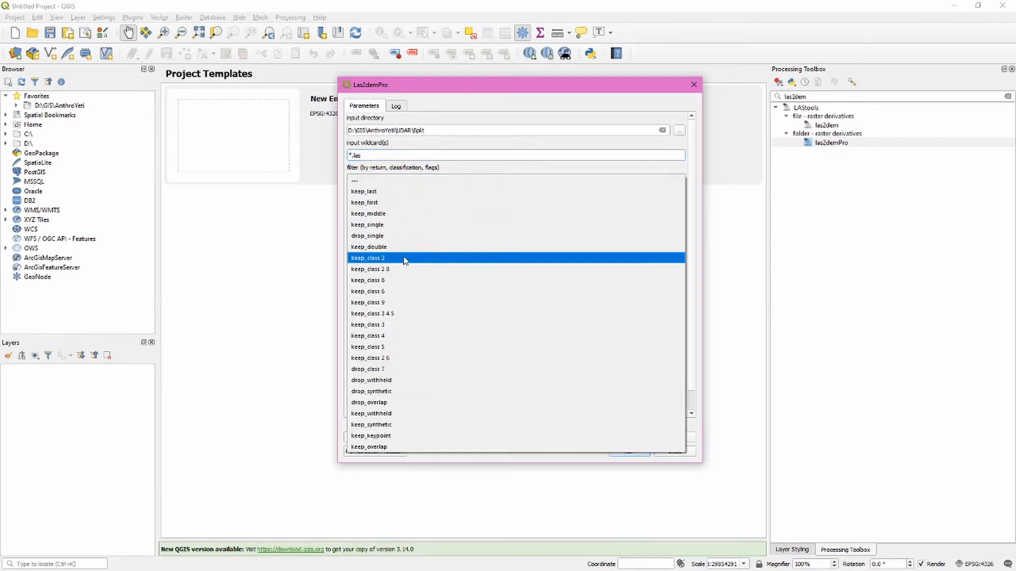
left_click(367, 257)
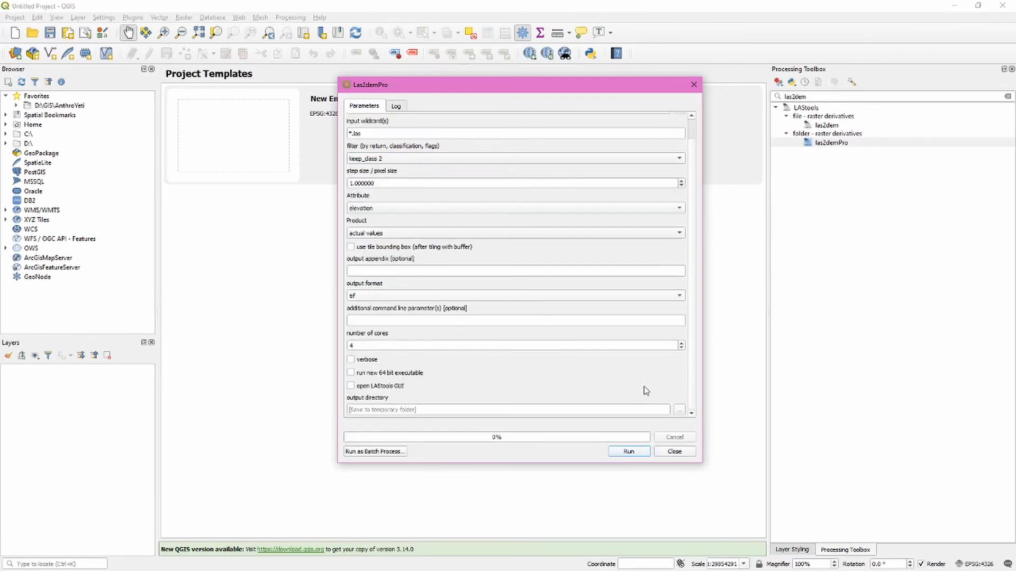
left_click(350, 373)
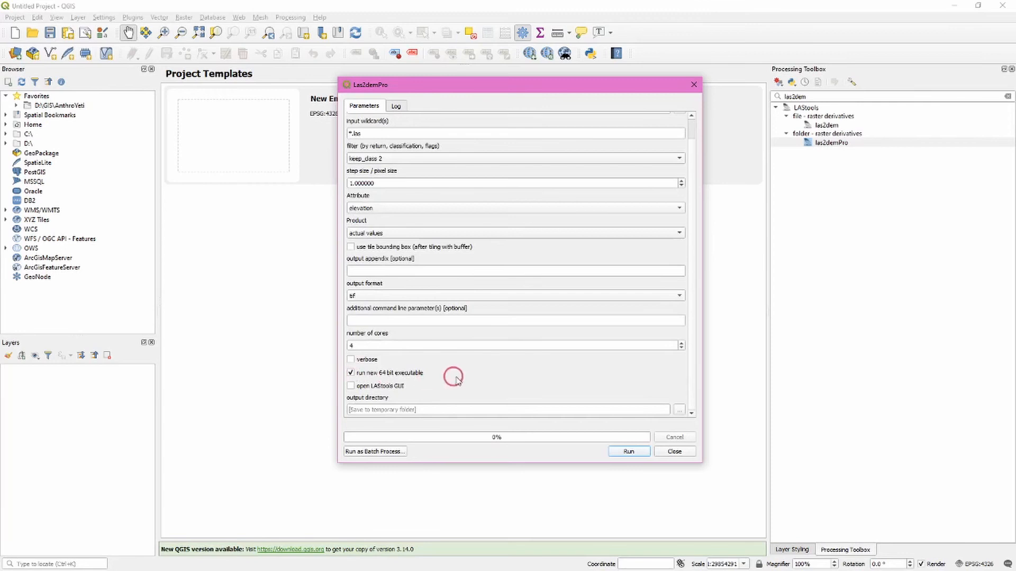
mouse_move(456, 378)
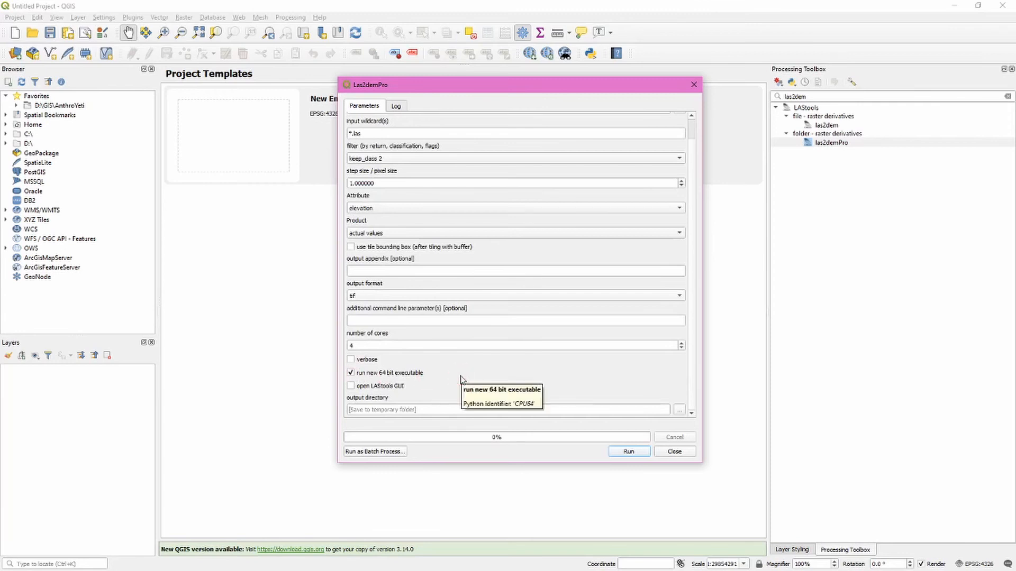
mouse_move(684, 413)
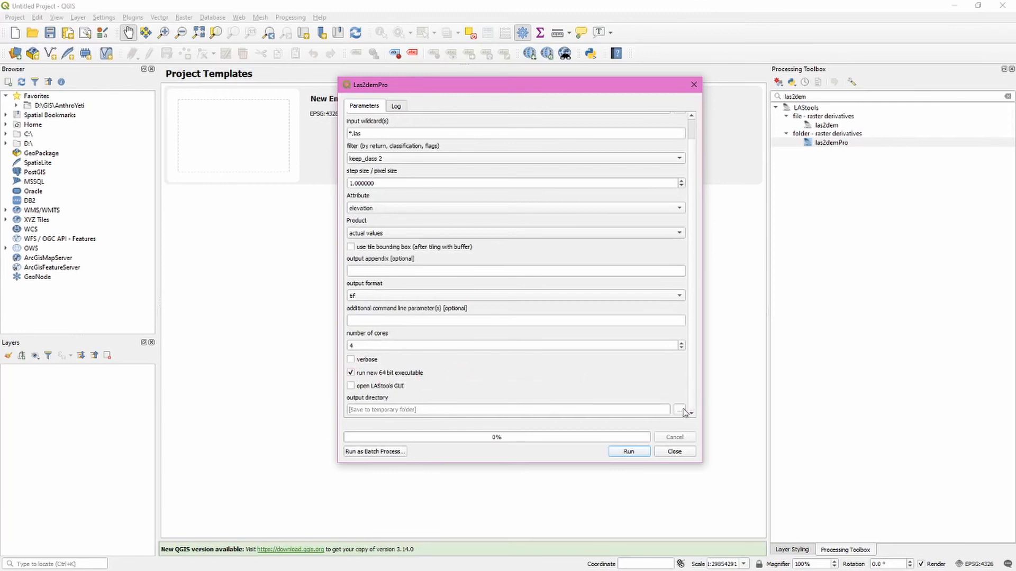
Set las2demPro's output directory to the Split folder
left_click(680, 410)
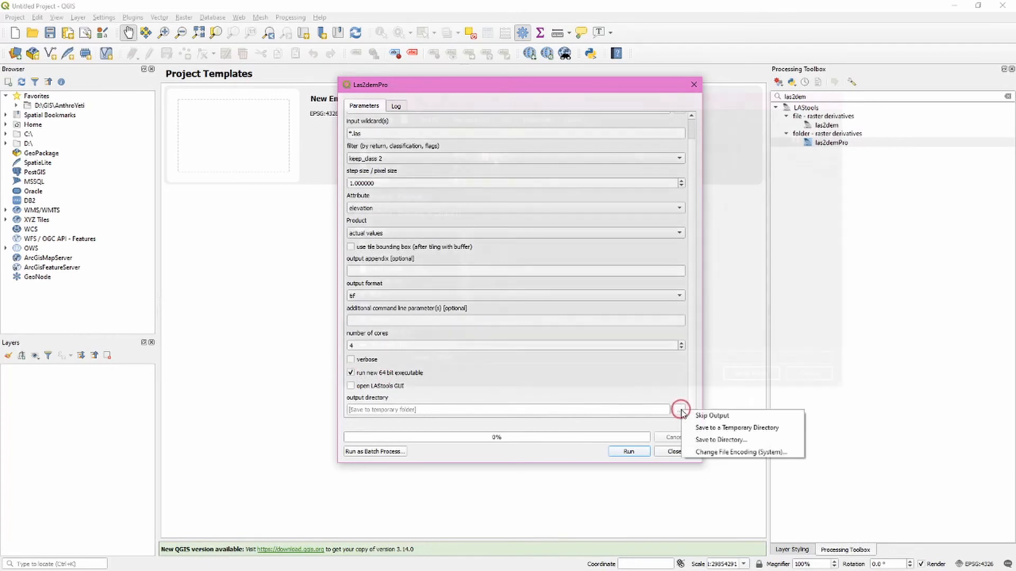
left_click(720, 439)
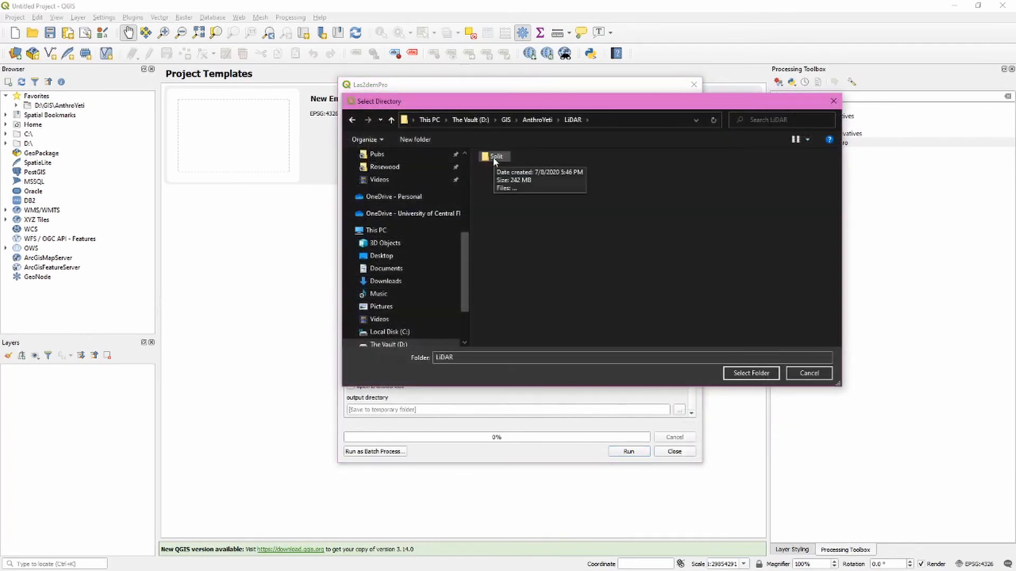
left_click(496, 156)
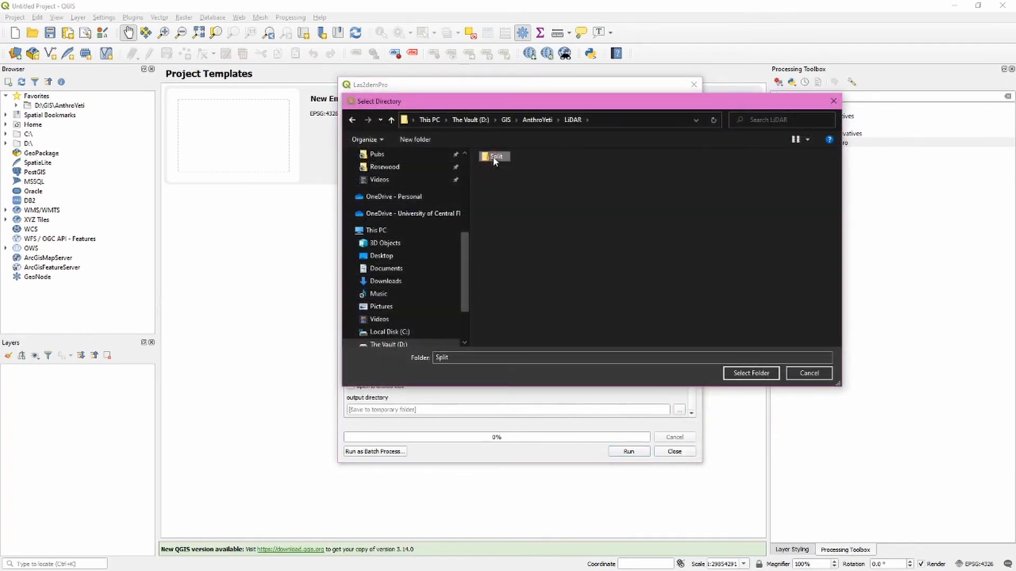
left_click(750, 373)
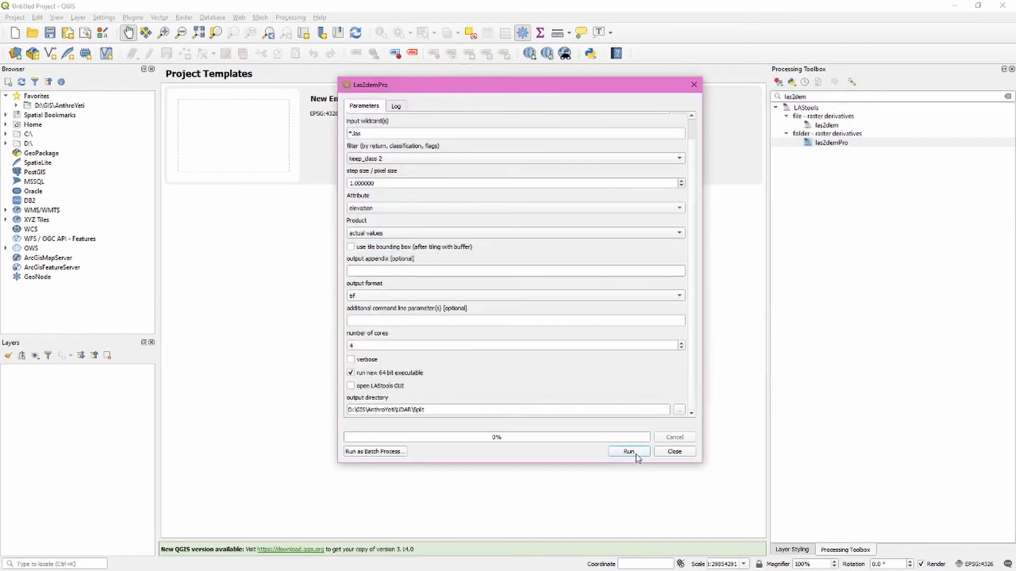
Run las2demPro to convert the split LAS files into TIF DEMs, then close it
left_click(628, 451)
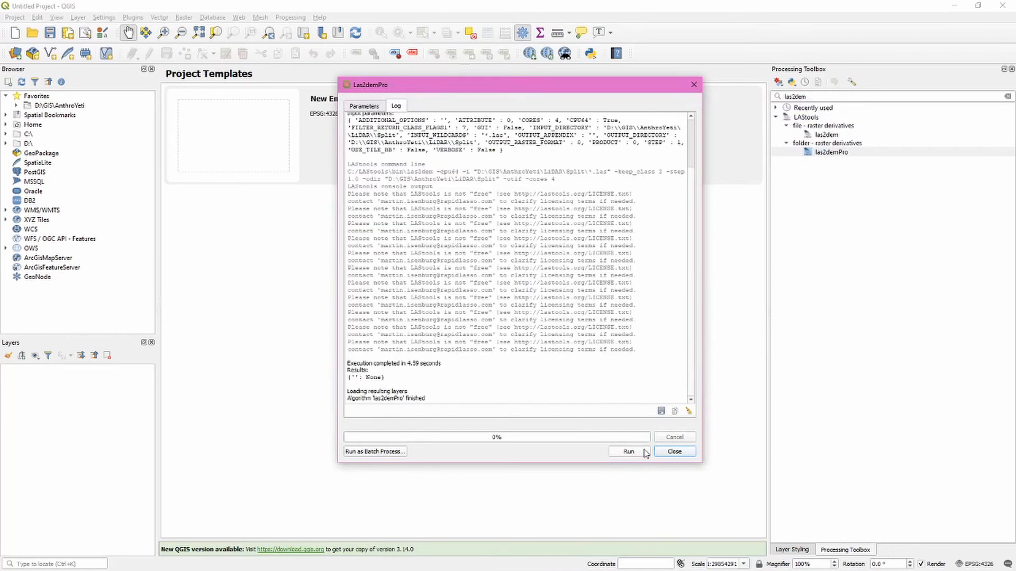
mouse_move(646, 454)
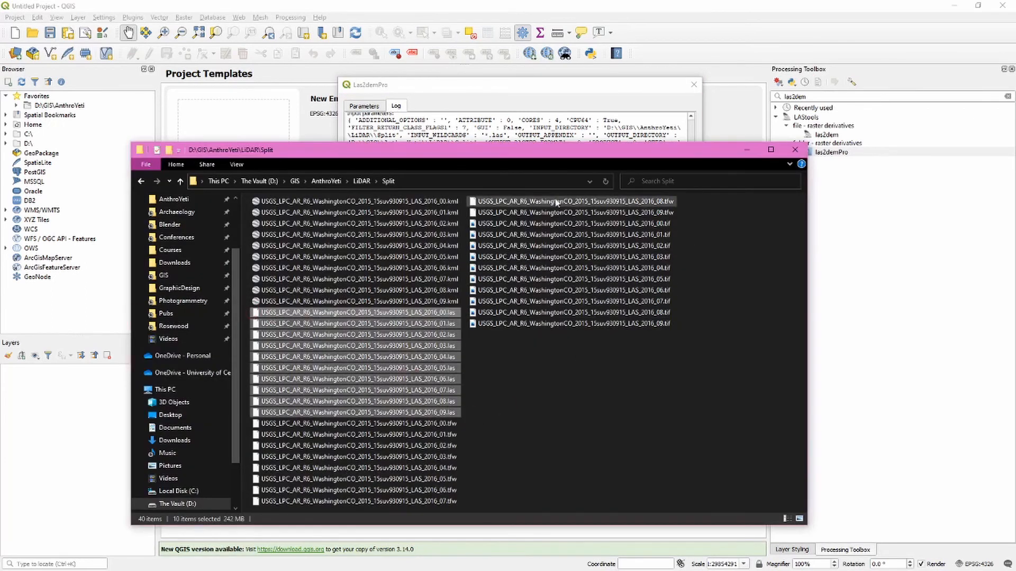
left_click(573, 279)
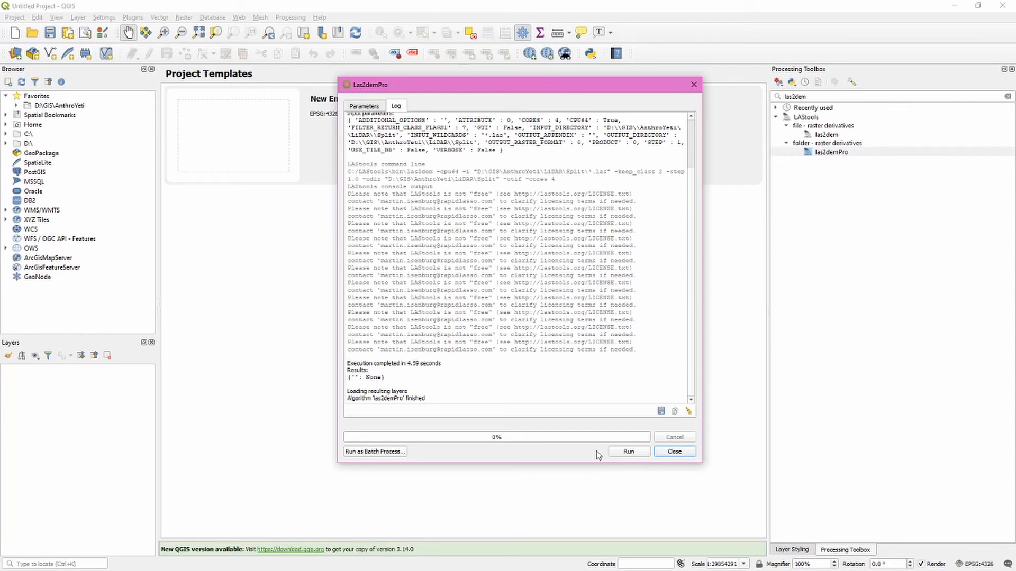
left_click(673, 451)
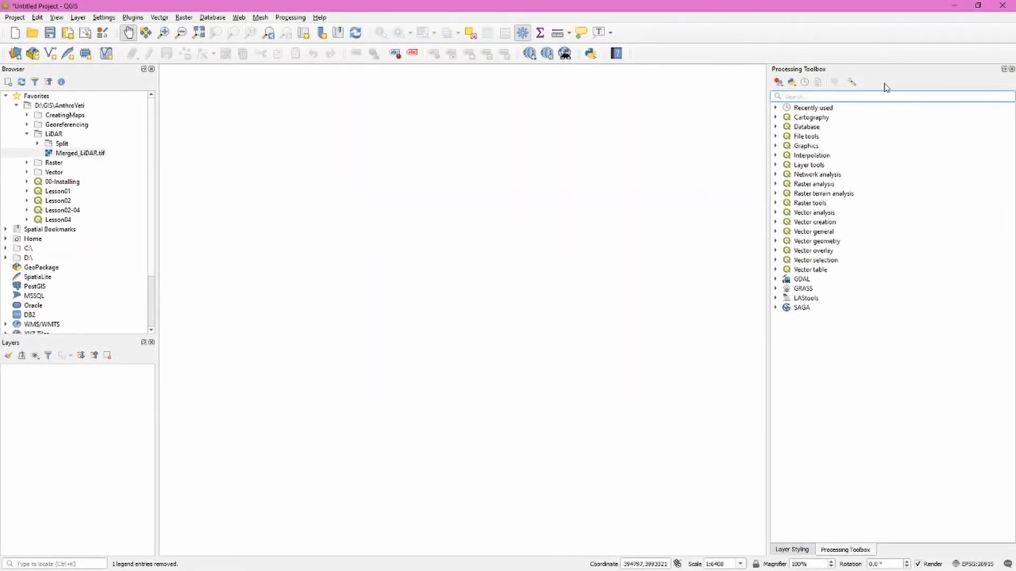
Search the toolbox for 'merge' and open GDAL's Raster miscellaneous Merge tool
type("merge")
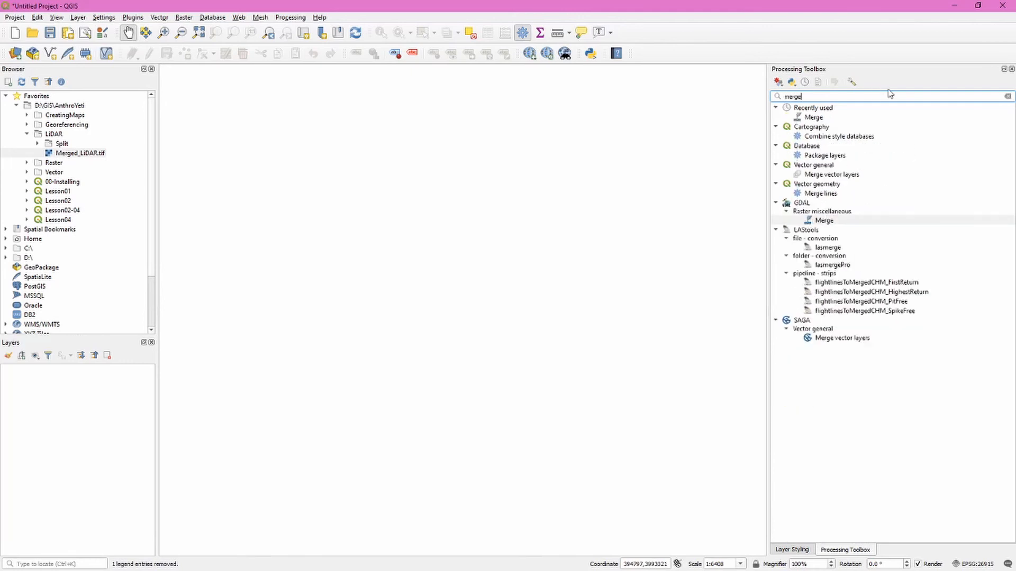
left_click(824, 220)
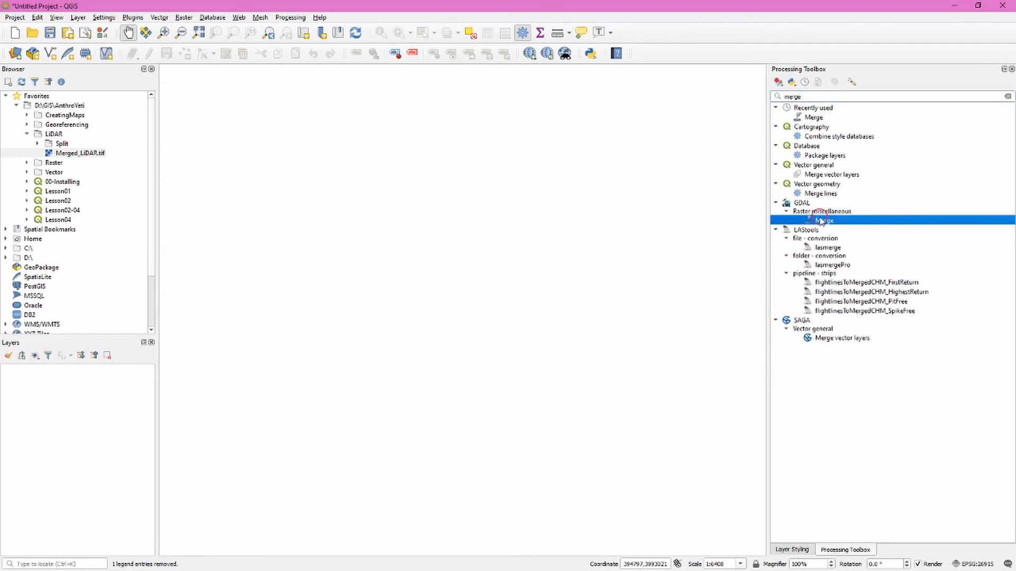
mouse_move(881, 225)
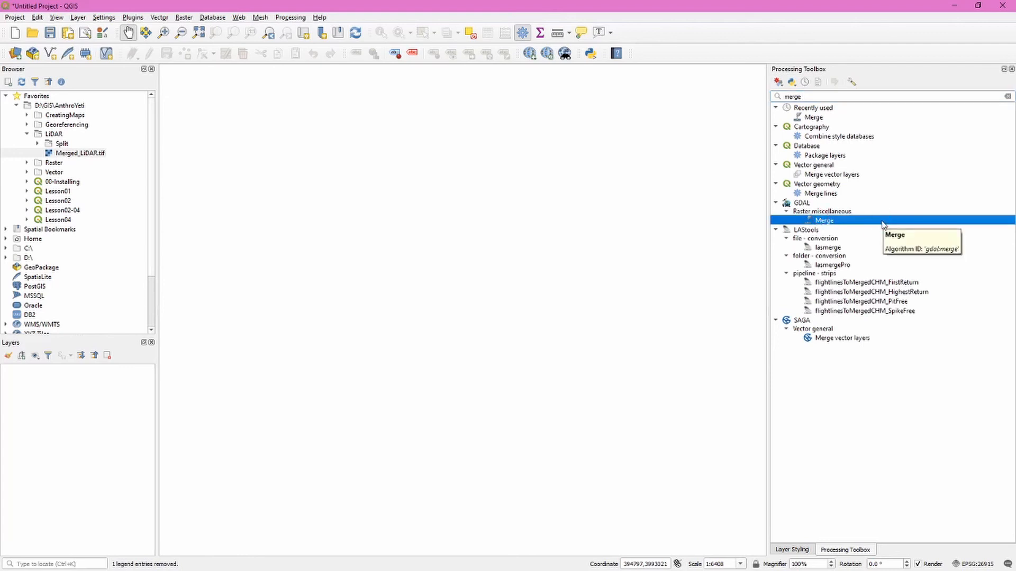
double_click(825, 220)
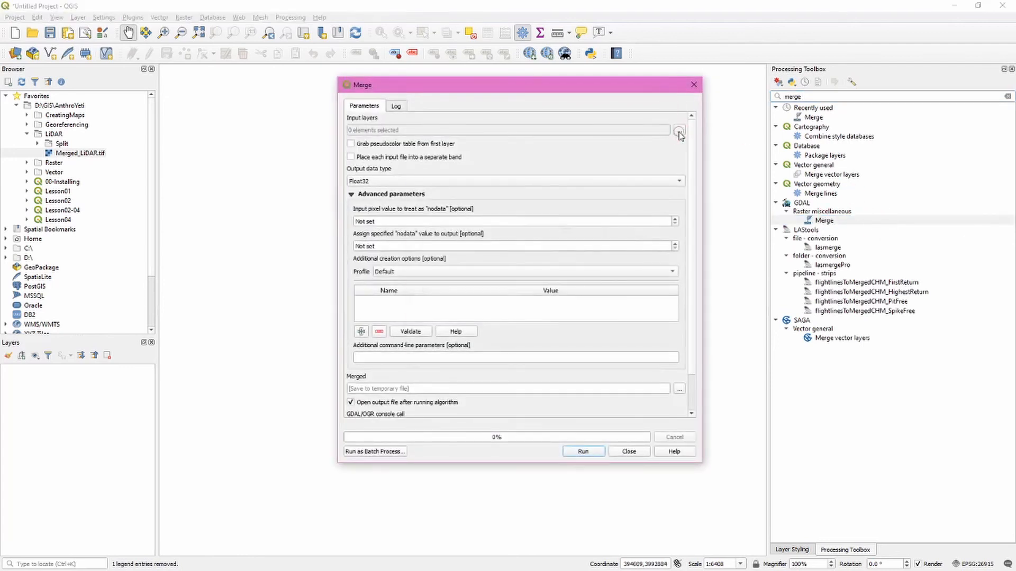
Select the ten split DEM TIFFs as the Merge input layers
left_click(679, 129)
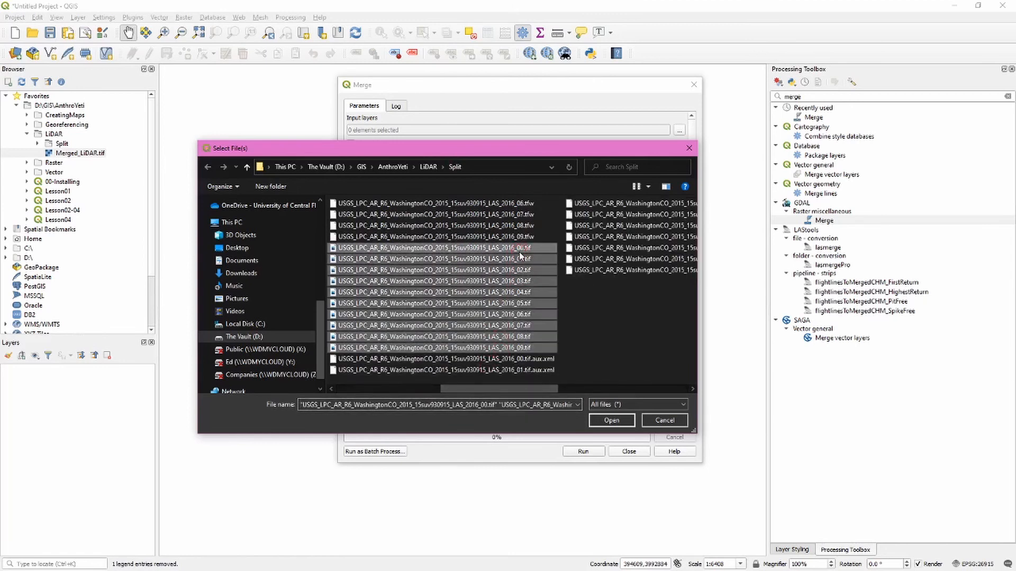
left_click(609, 421)
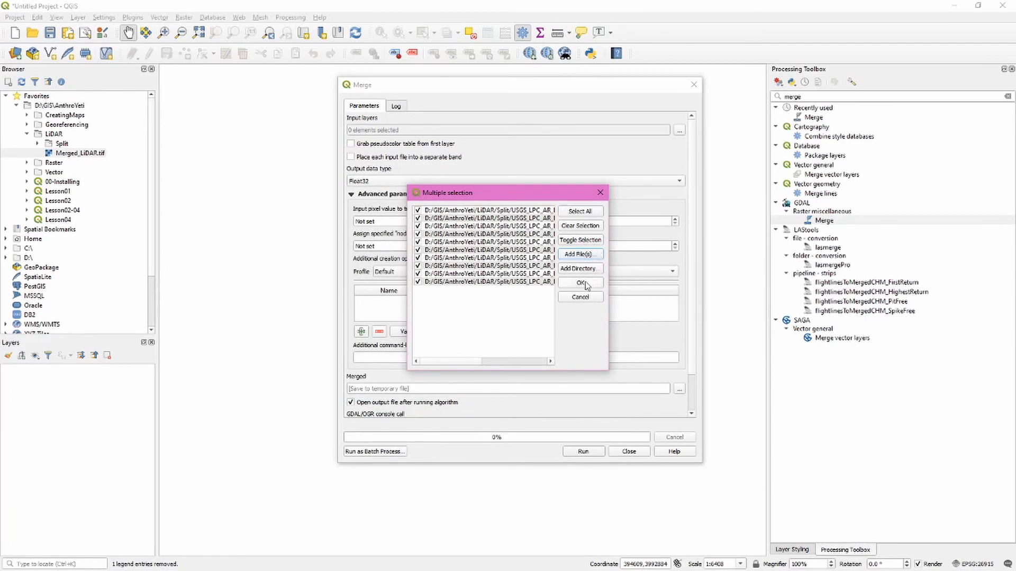
left_click(579, 283)
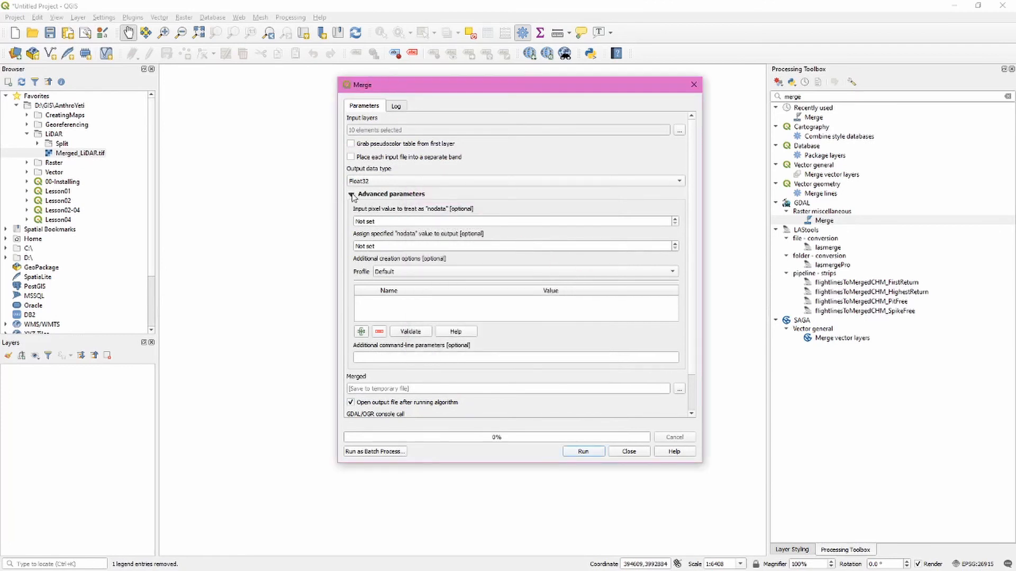
Save the merge output as Merged_LiDAR.tif in the LiDAR folder, replacing the existing file
left_click(351, 195)
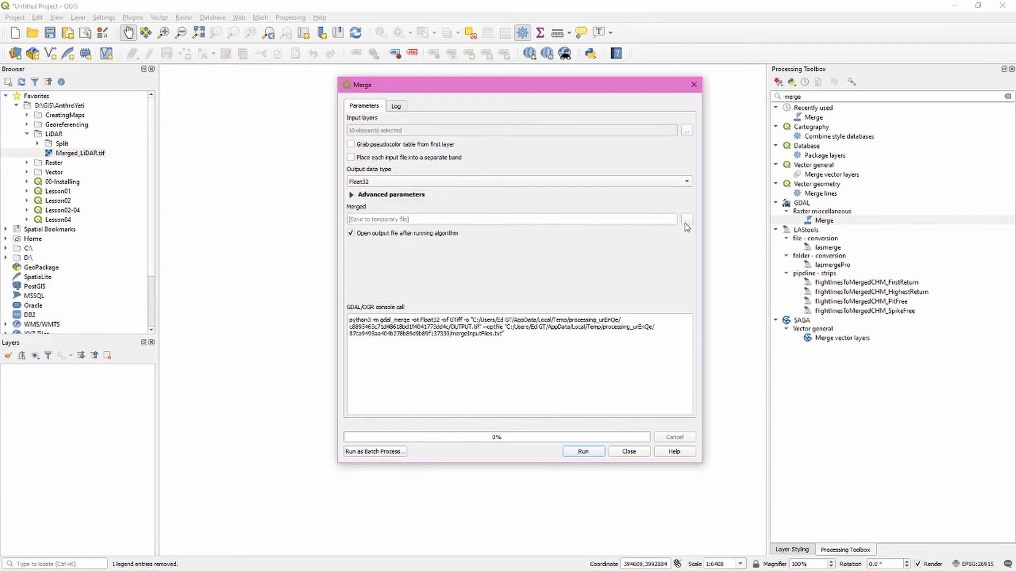
left_click(582, 451)
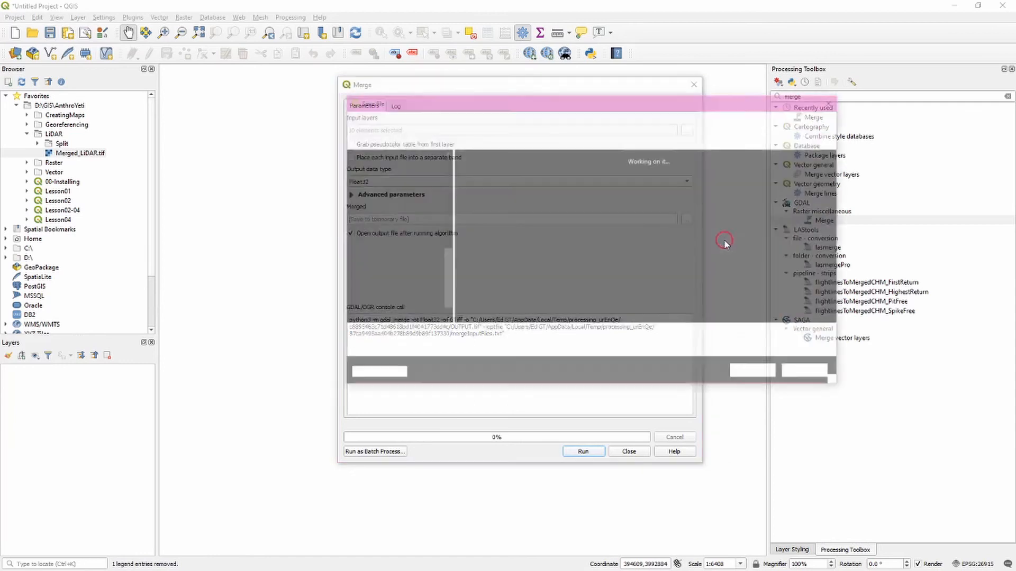
left_click(686, 219)
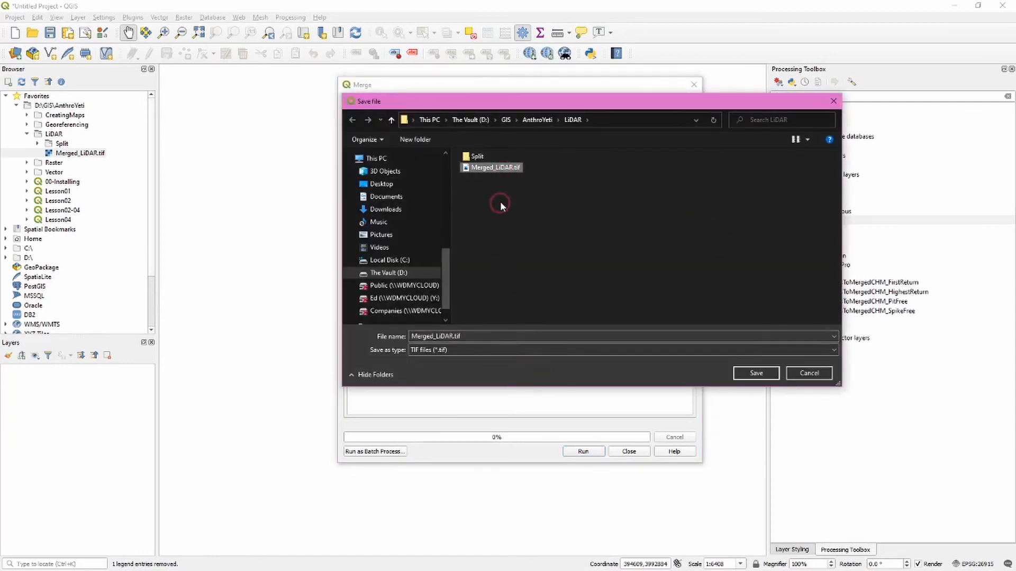
left_click(755, 373)
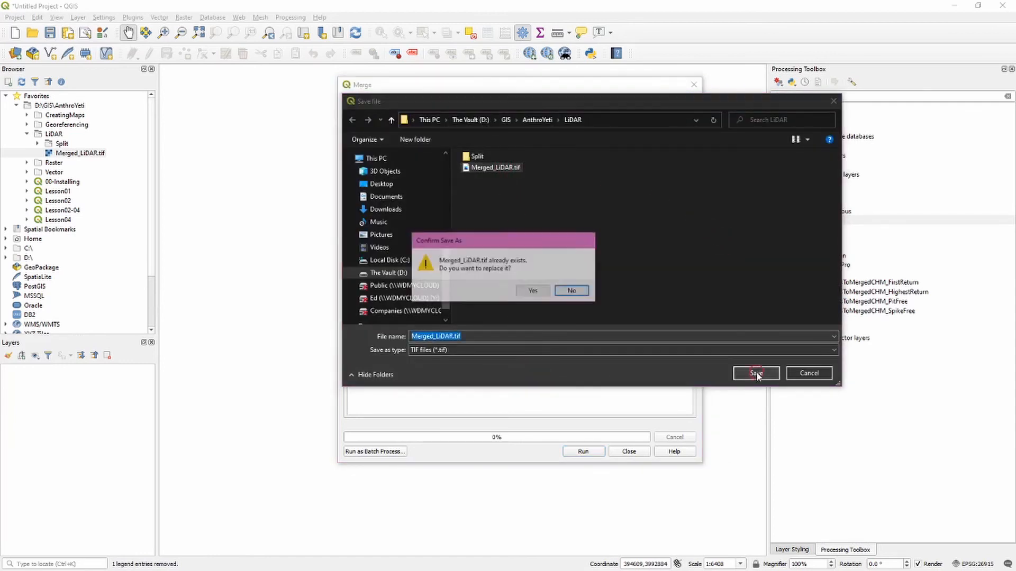
left_click(532, 290)
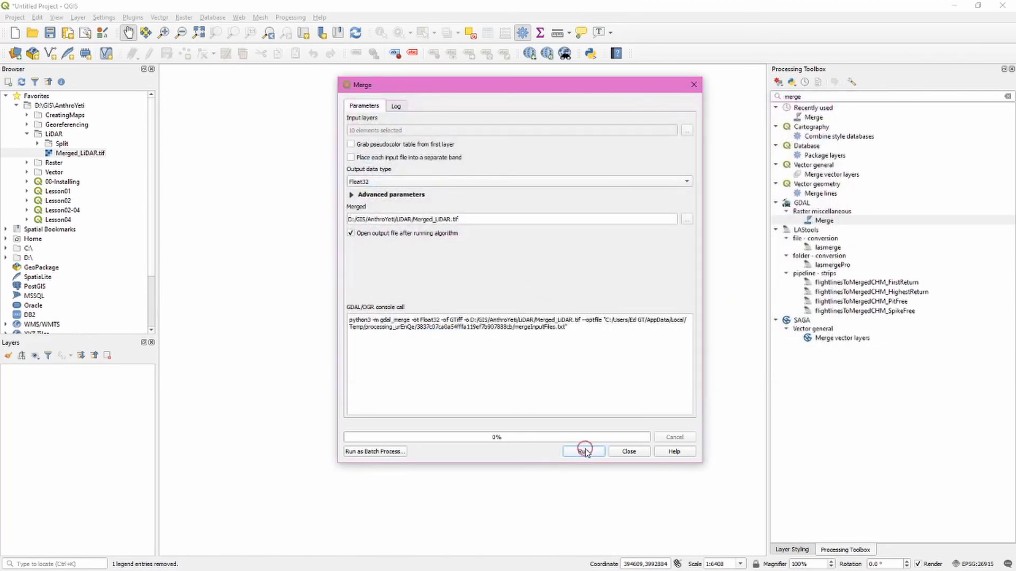
Run the GDAL Merge, then close the tool once Merged_LiDAR loads
left_click(582, 452)
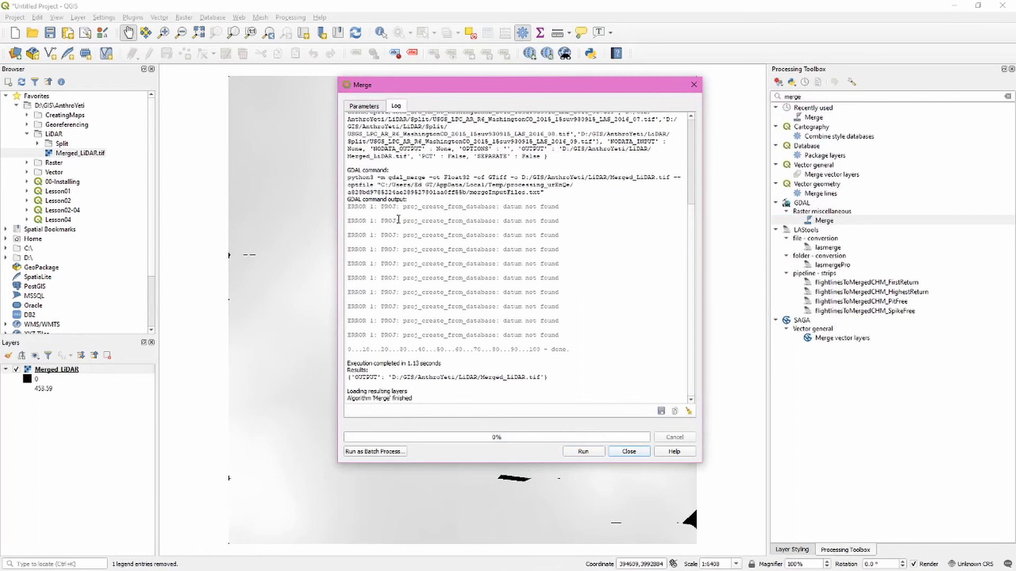
mouse_move(423, 330)
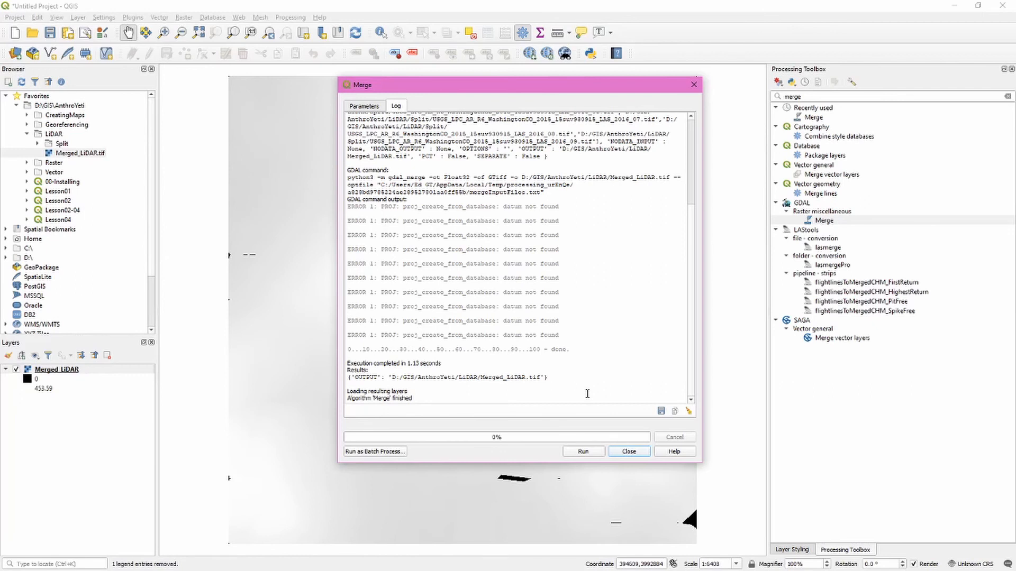
left_click(627, 448)
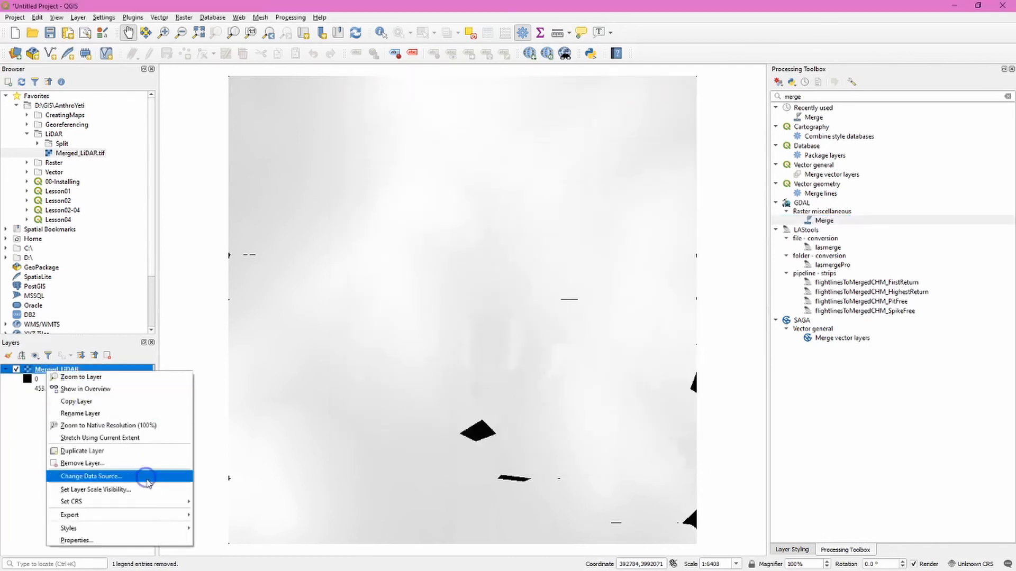
mouse_move(72, 502)
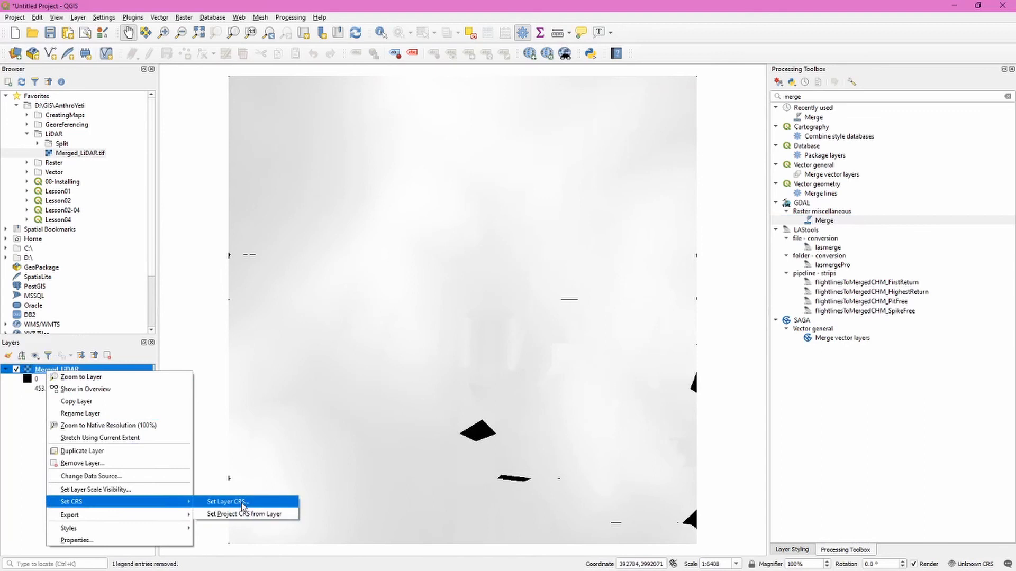
Set Merged_LiDAR's layer CRS to EPSG:26915, NAD83 / UTM zone 15N
left_click(226, 502)
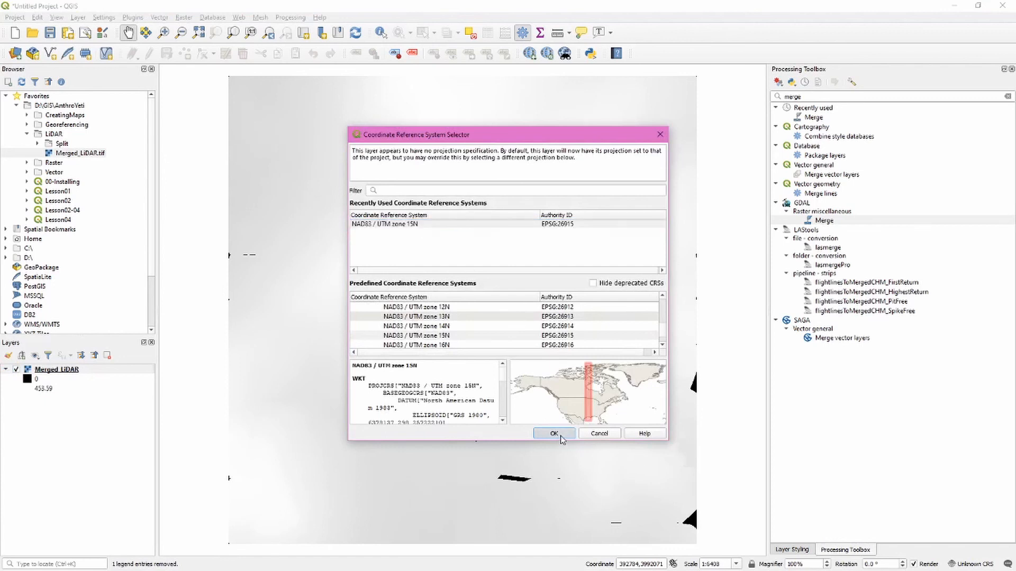
left_click(552, 433)
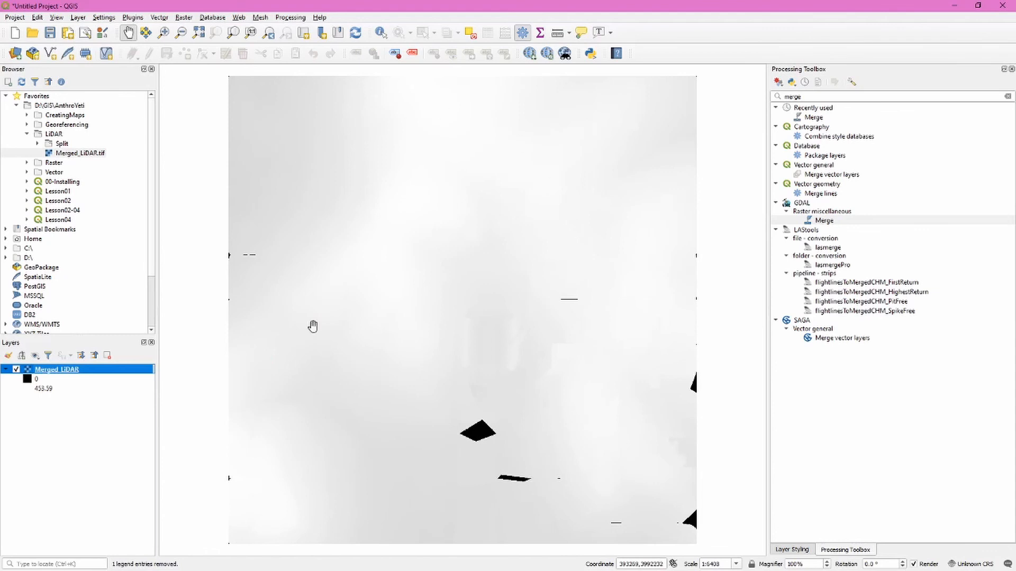
mouse_move(785, 561)
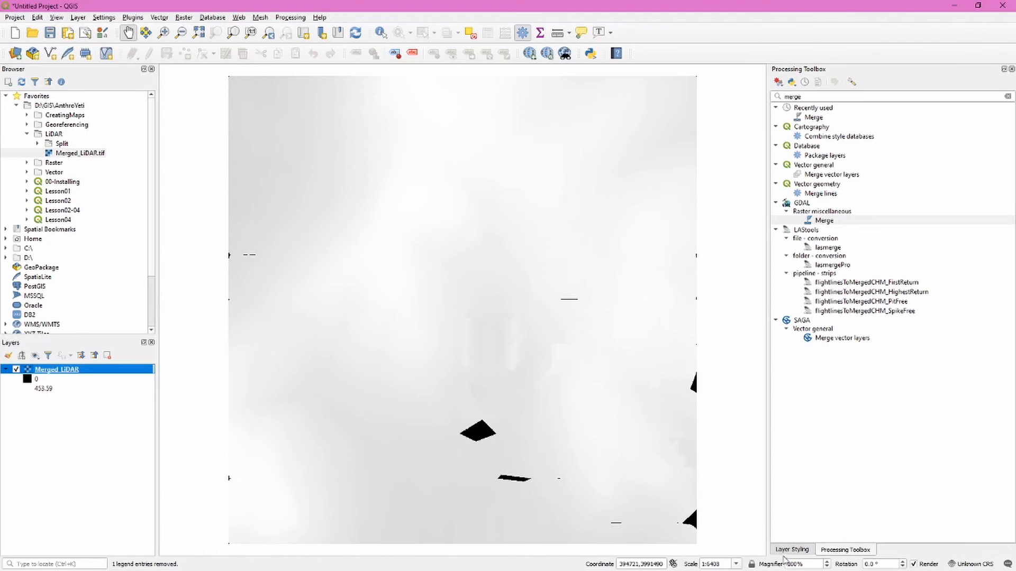
Switch the Merged_LiDAR layer's render type from Singleband gray to Hillshade
left_click(791, 550)
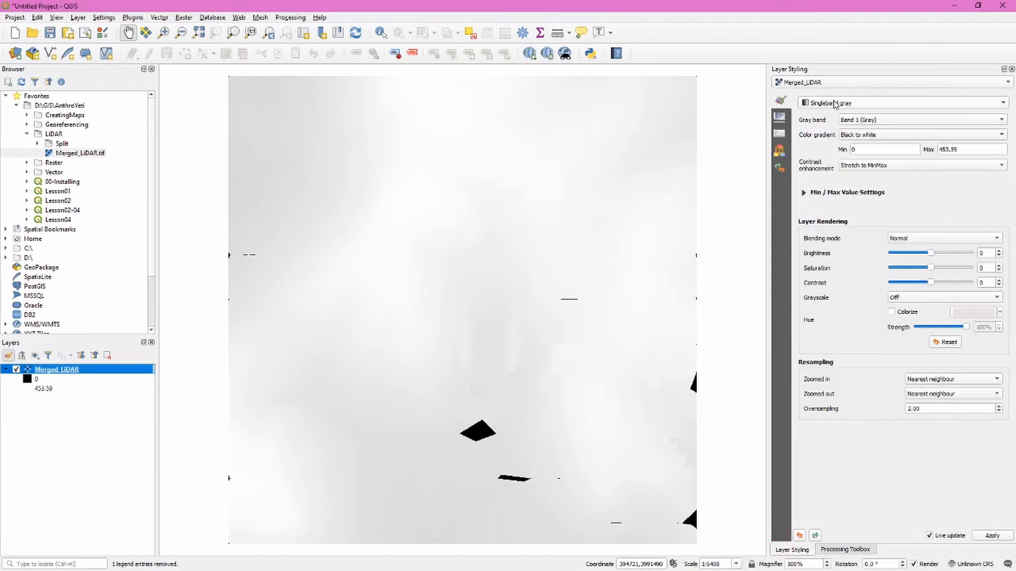
left_click(900, 102)
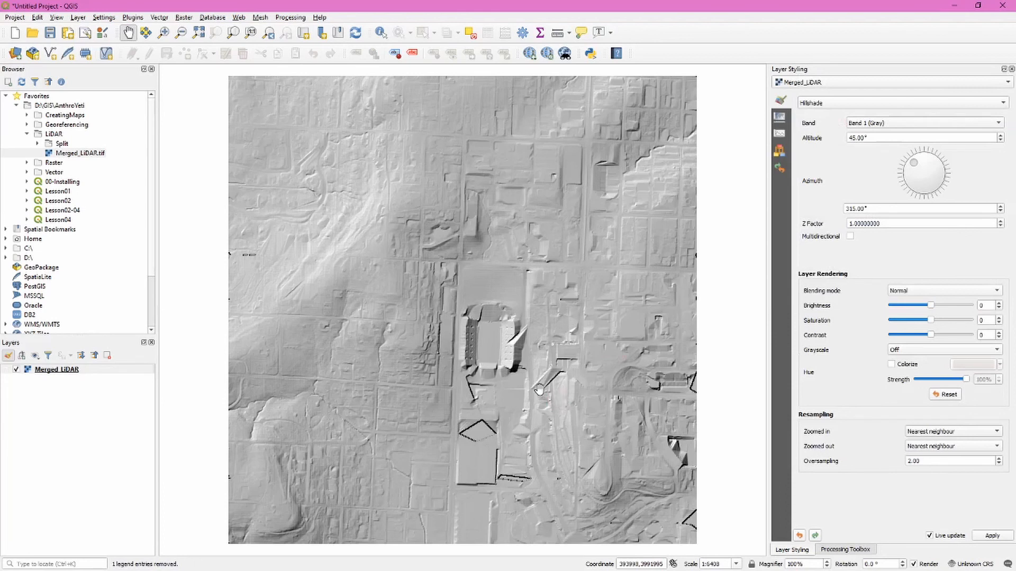
mouse_move(472, 400)
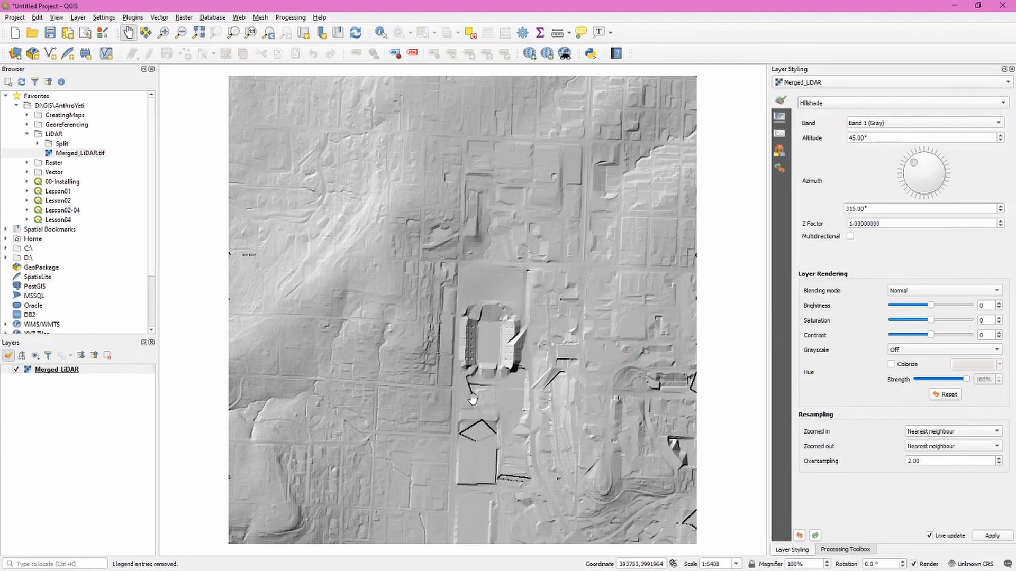
mouse_move(522, 297)
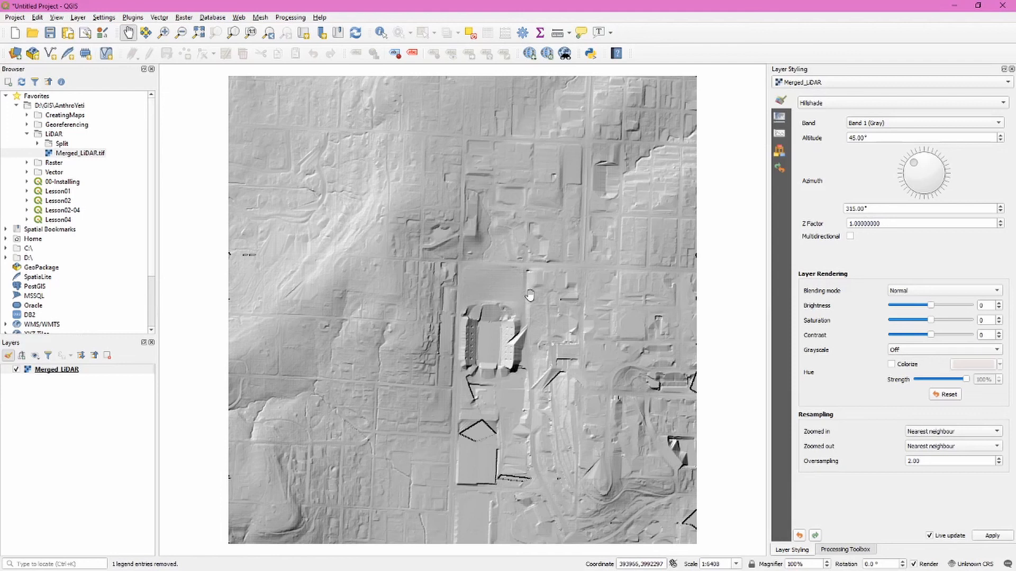
mouse_move(551, 348)
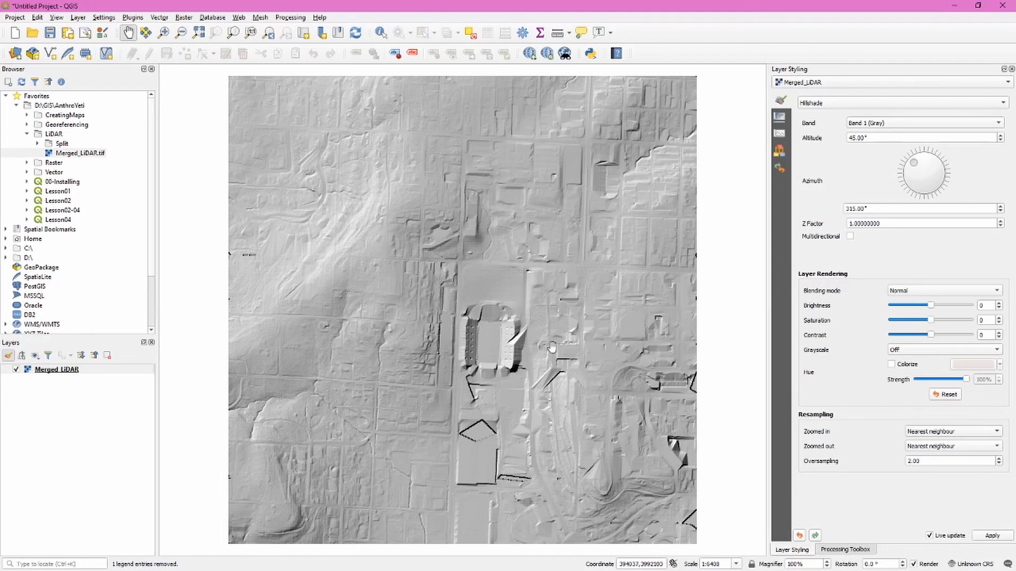